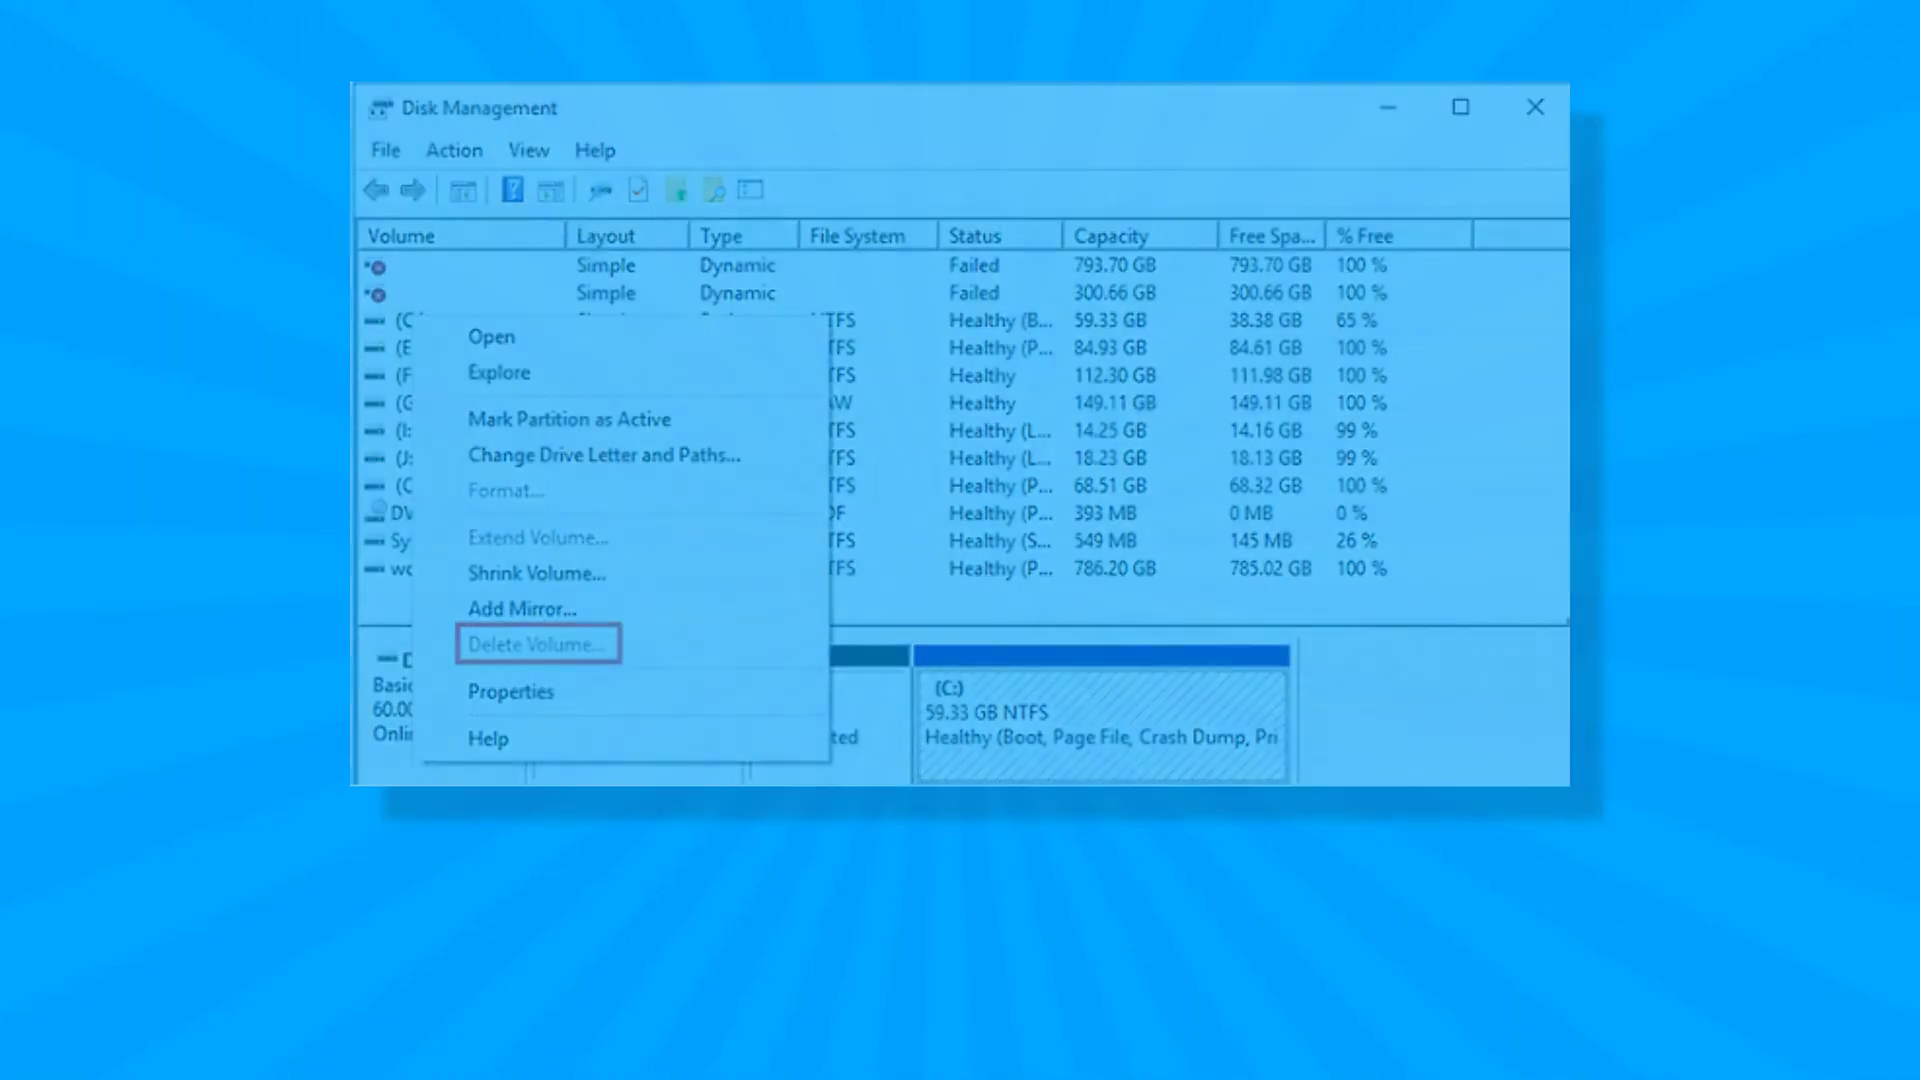
# Bring up the Windows Run dialog after noting Delete Volume is greyed out
pyautogui.press('Win+r')
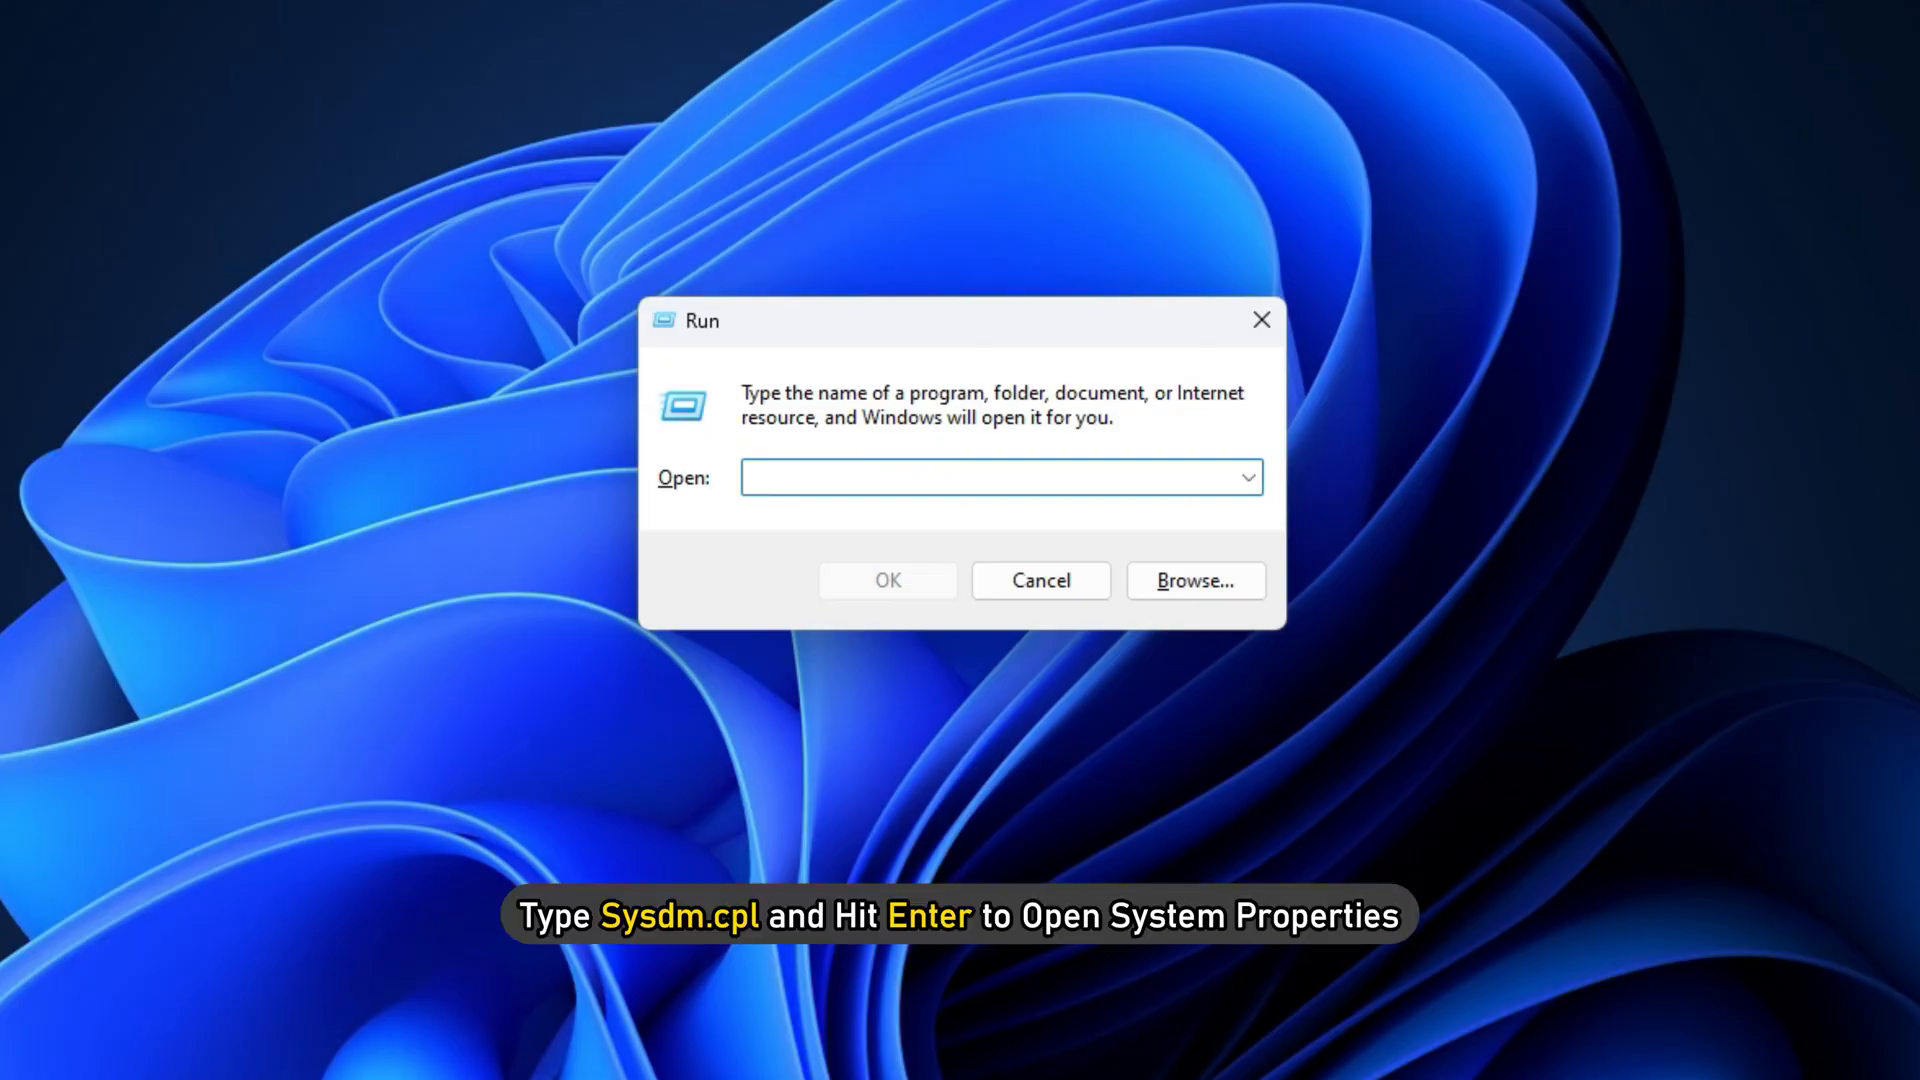
# Run sysdm.cpl and reach Performance Options' Advanced page showing a 10188 MB paging file
pyautogui.write('sysdm.cpl')
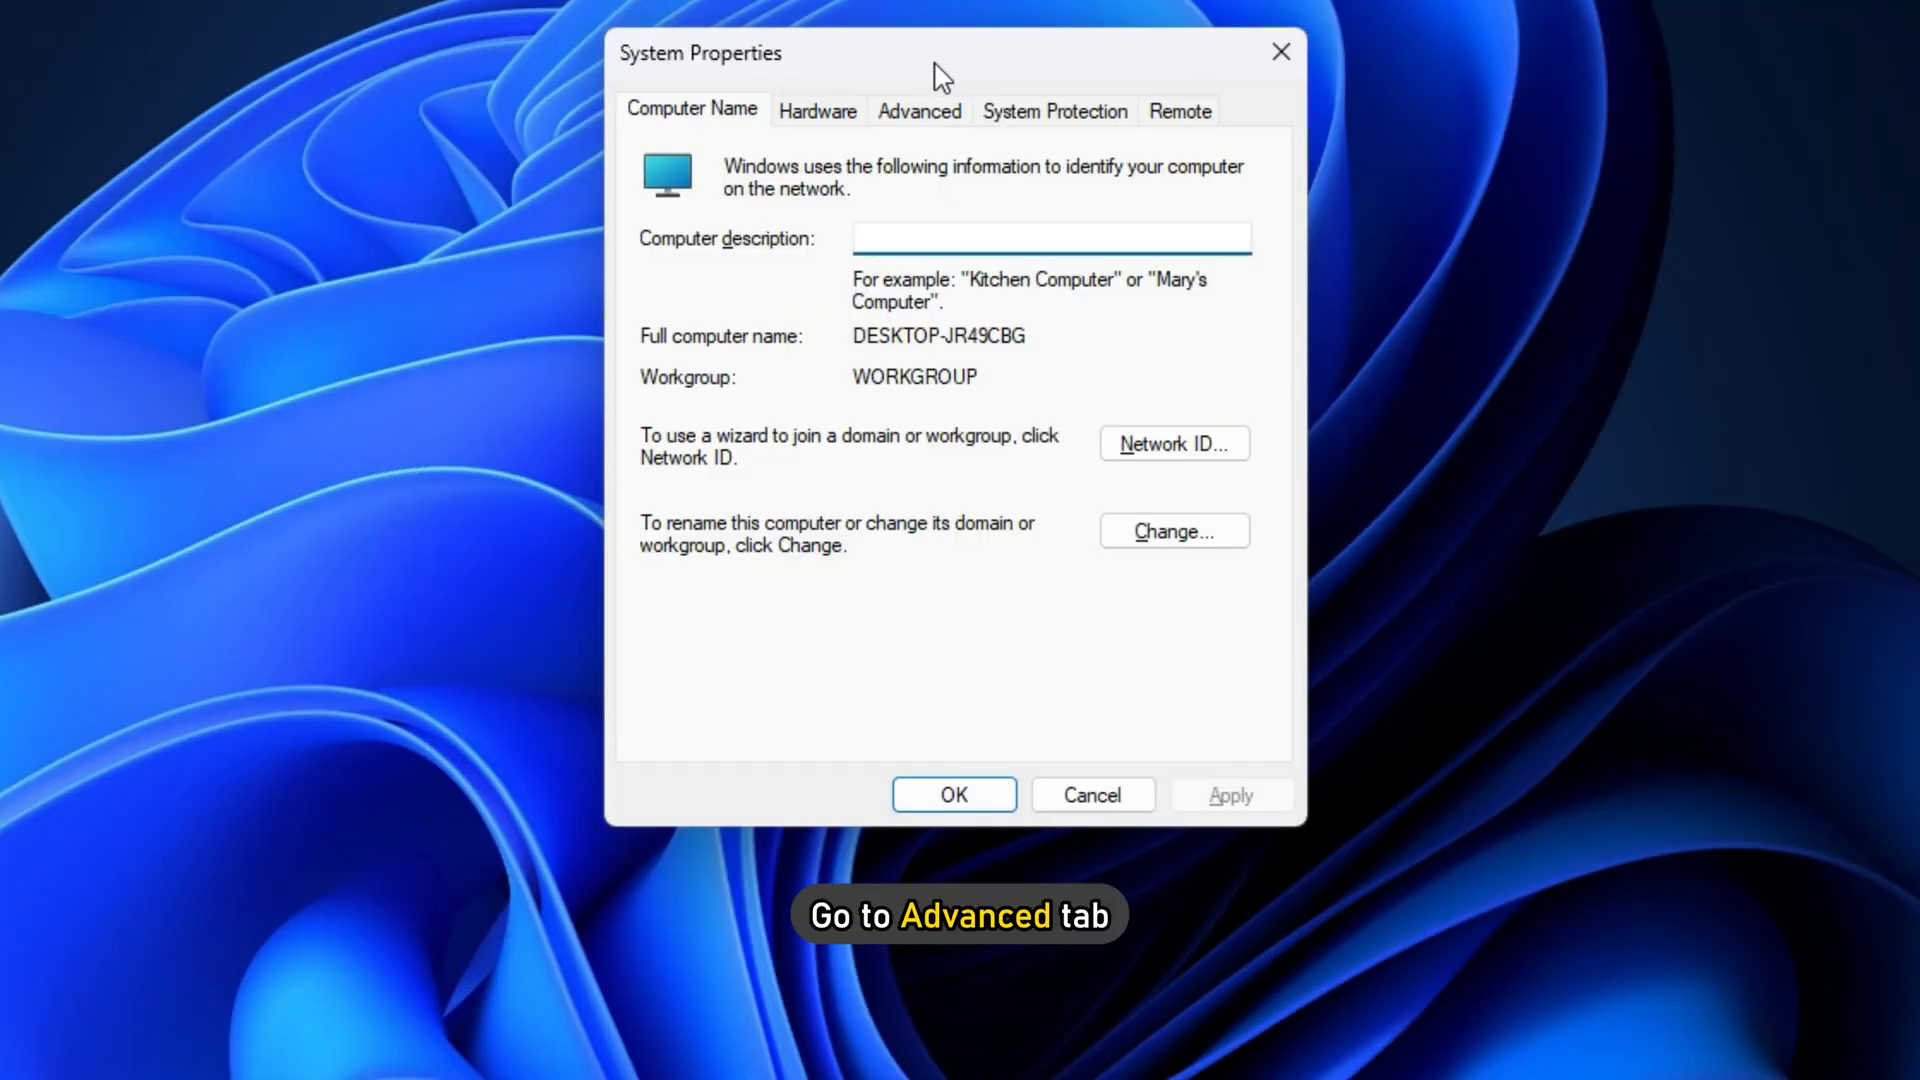
pyautogui.click(918, 110)
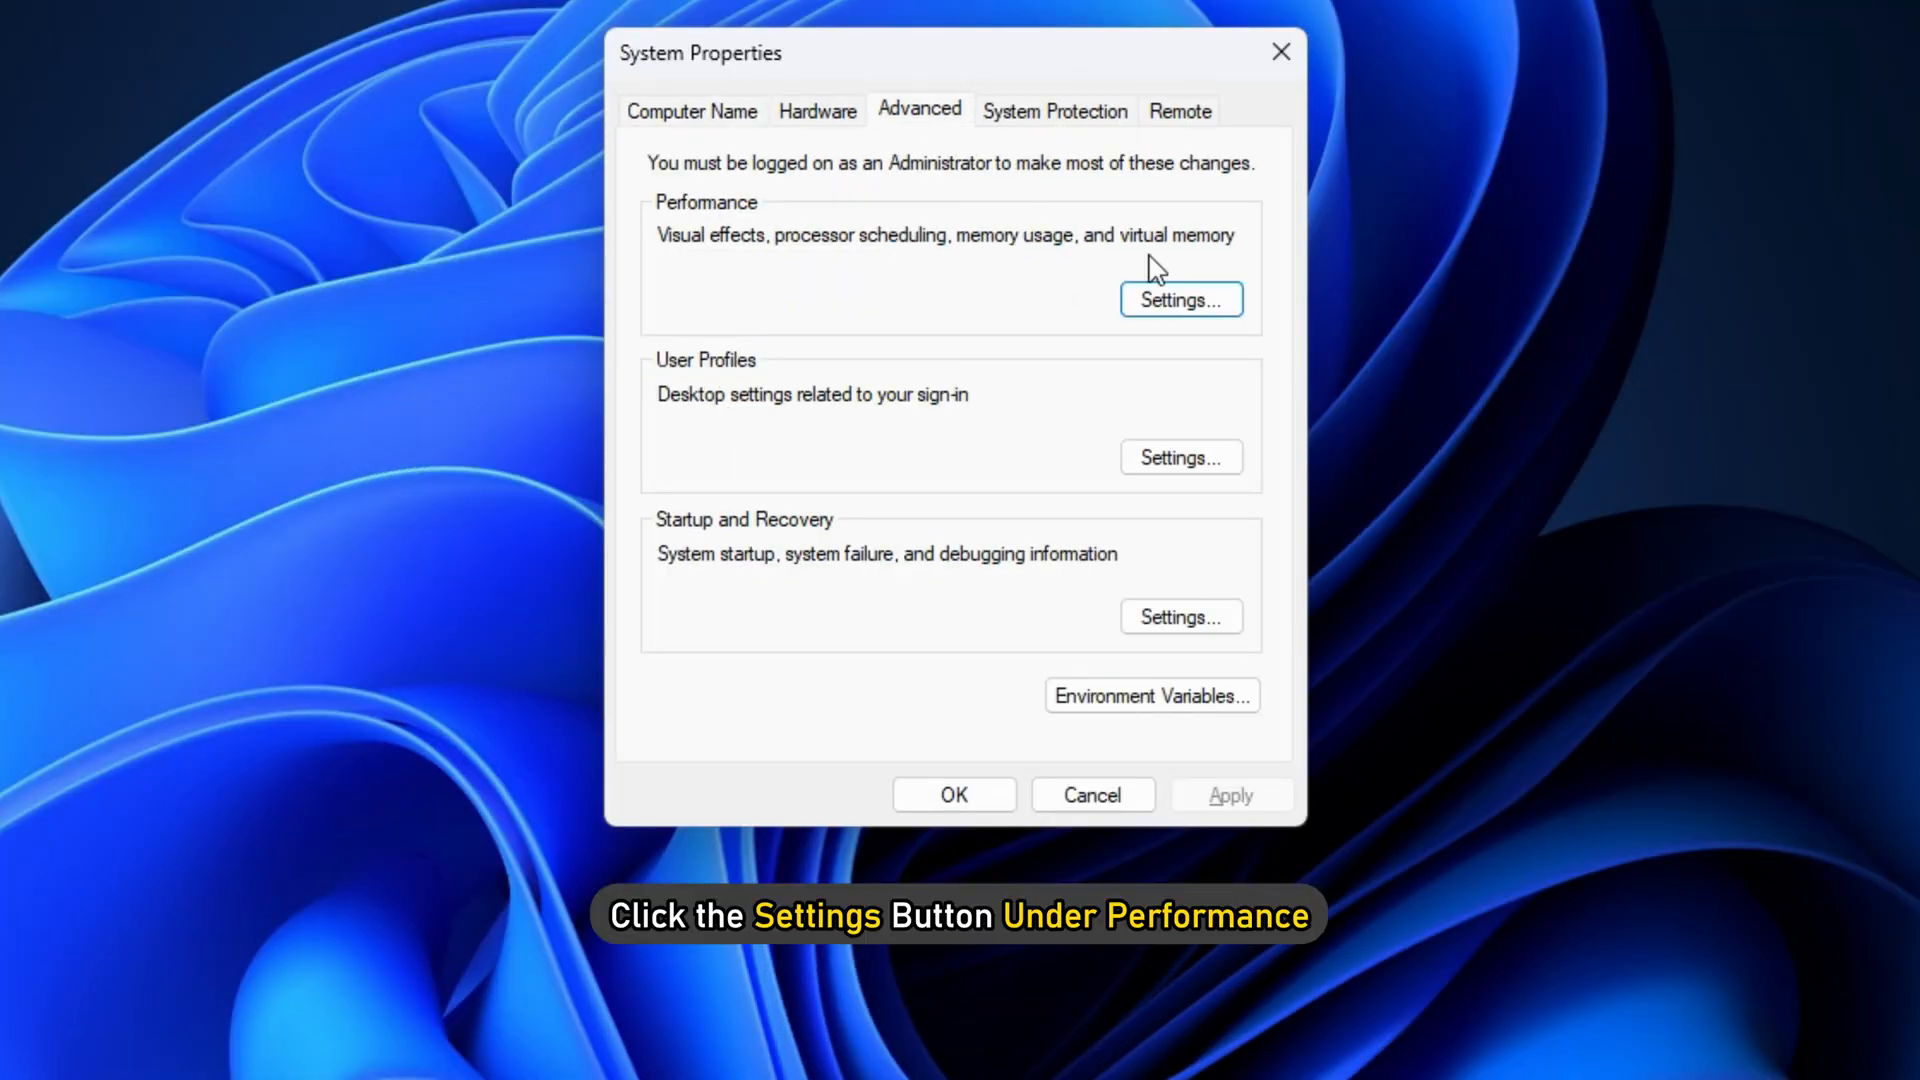
pyautogui.click(1180, 298)
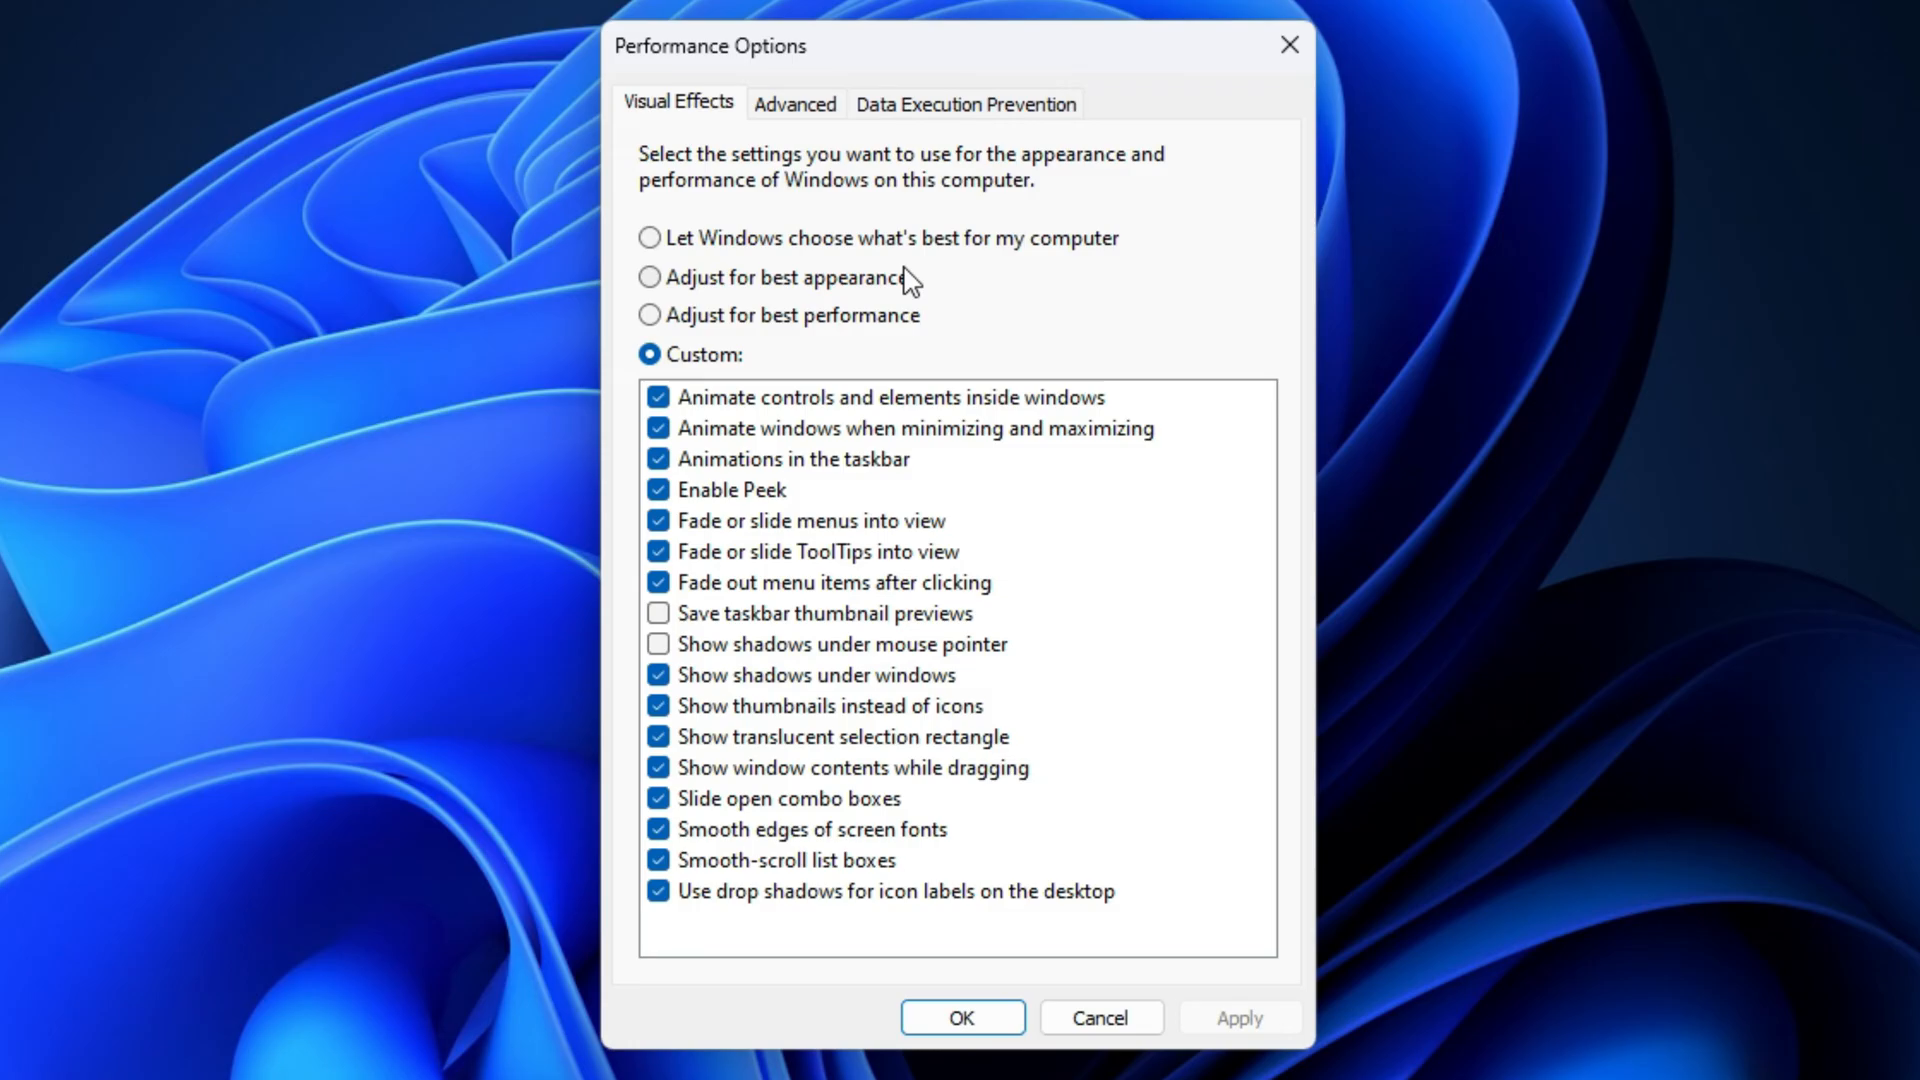
pyautogui.click(794, 102)
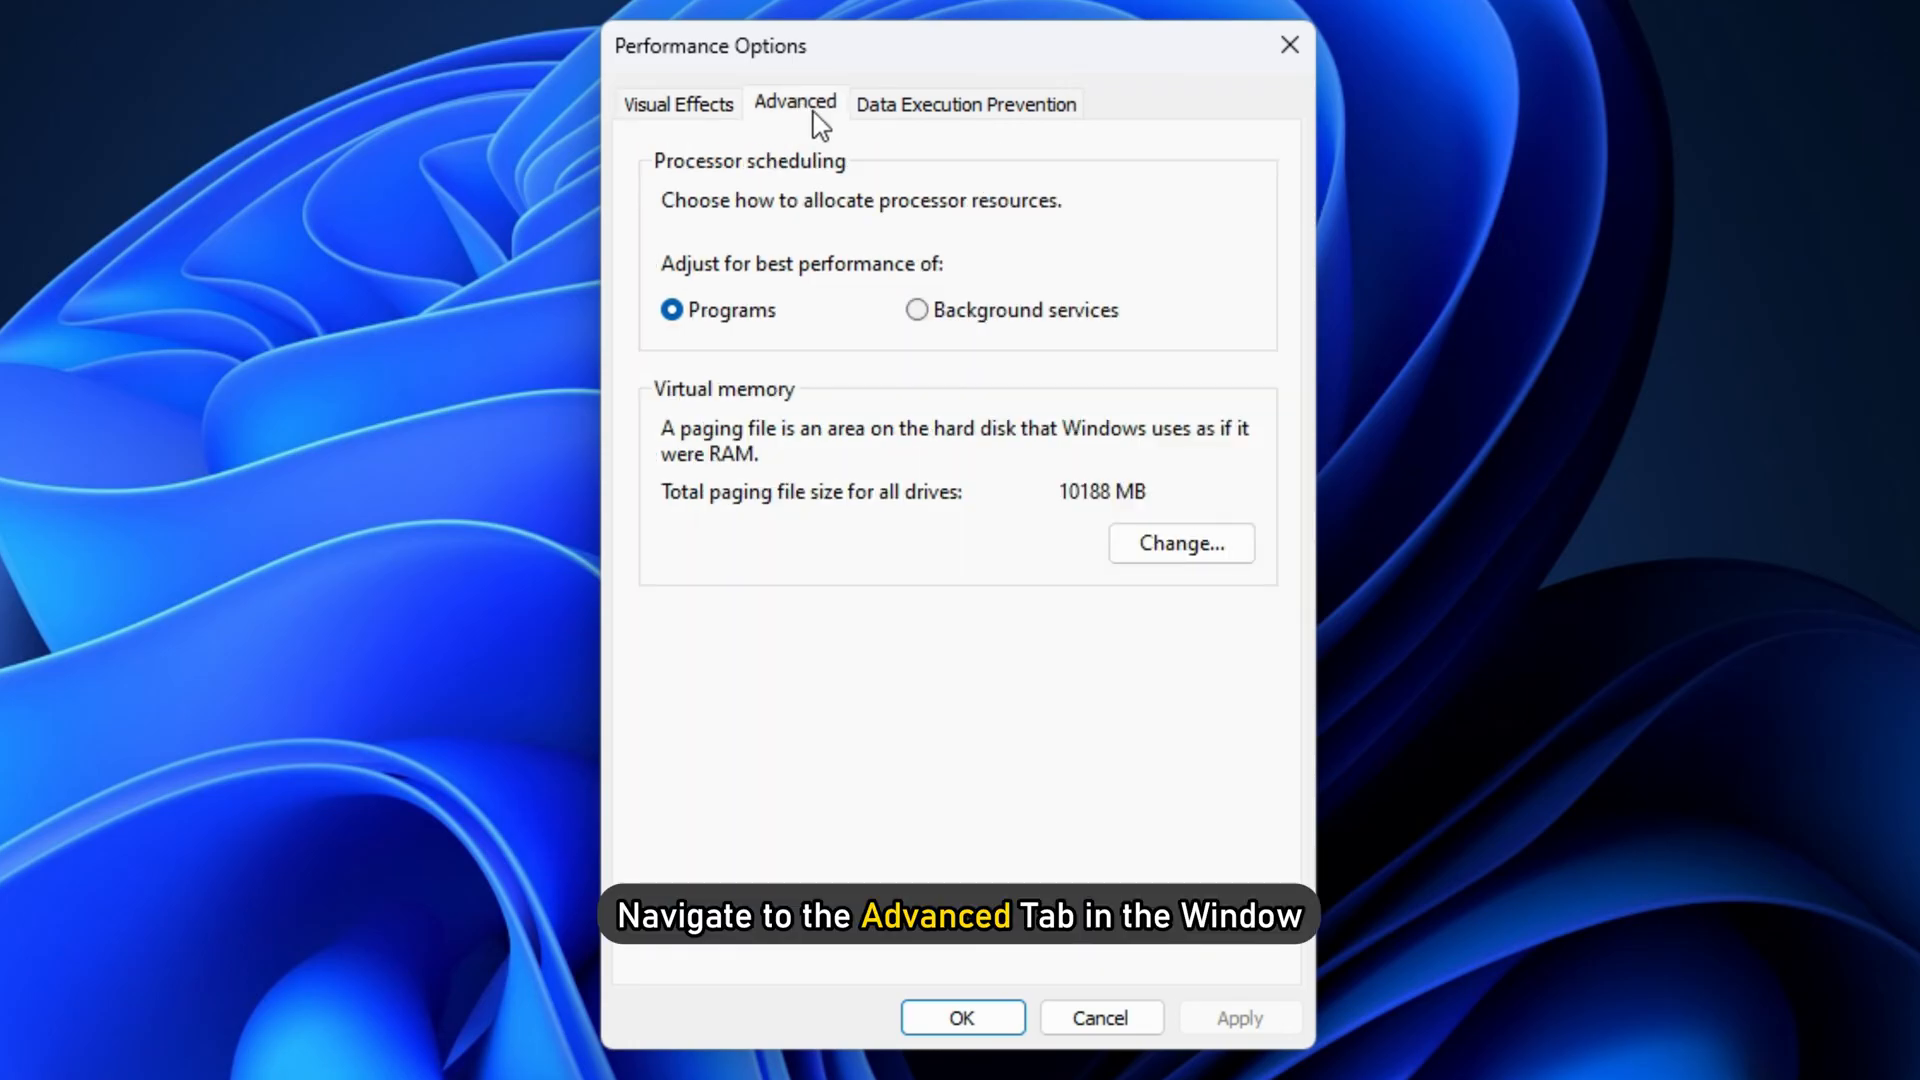
pyautogui.moveTo(1305, 358)
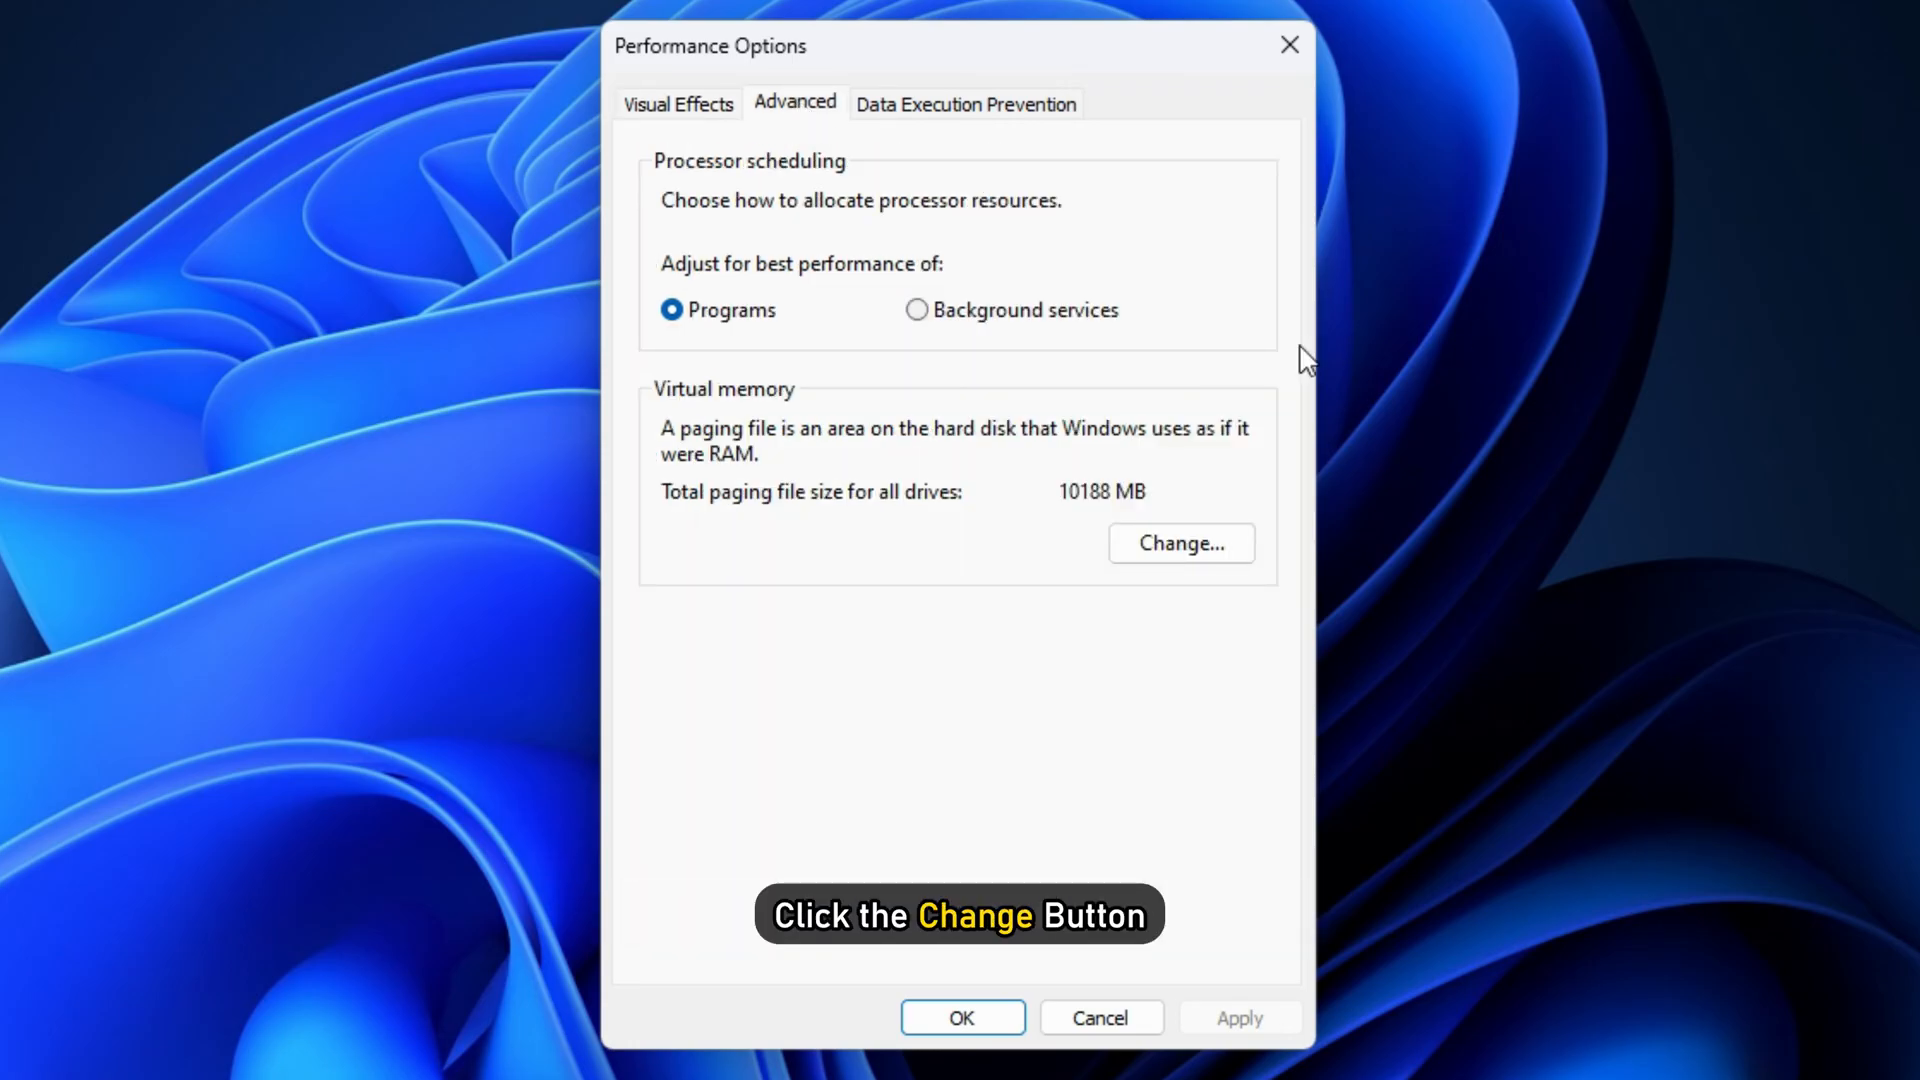
# Turn off automatic paging file management and set drive D: to No paging file
pyautogui.click(1180, 541)
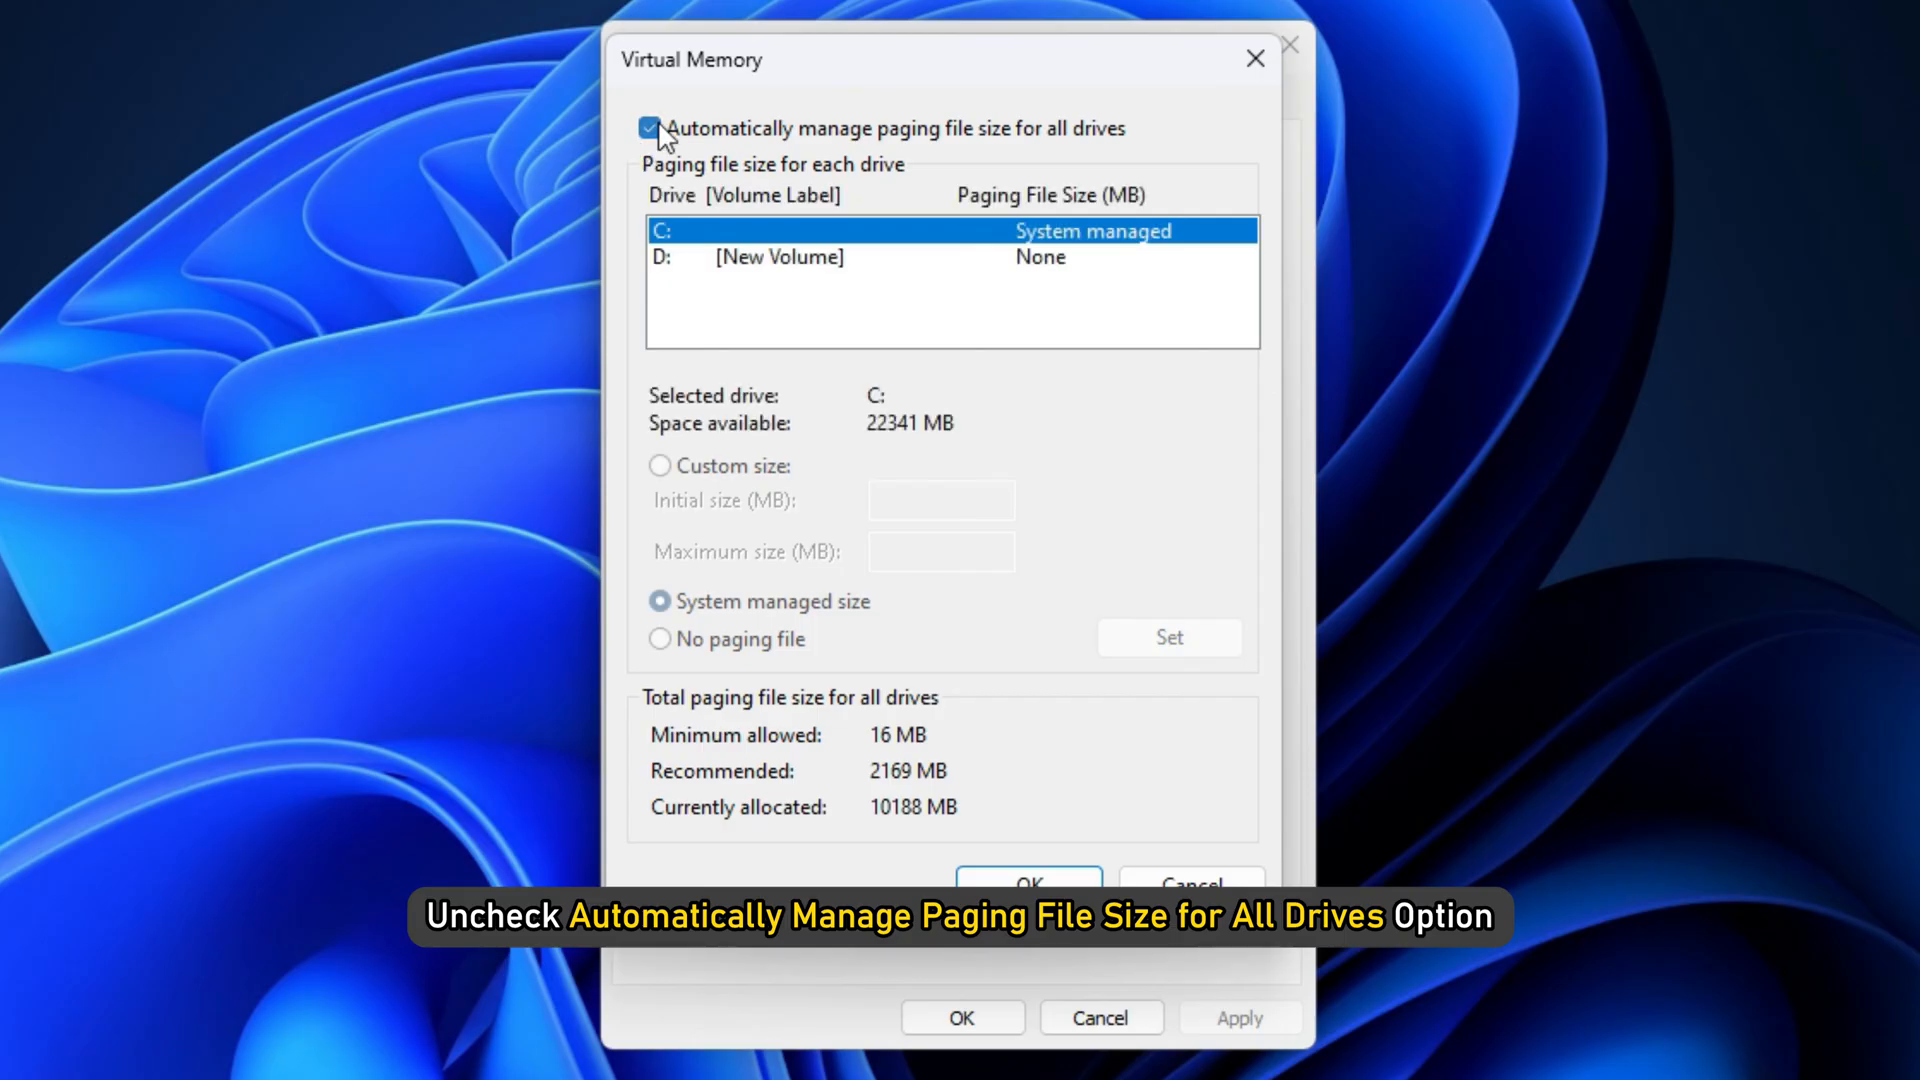
pyautogui.click(648, 128)
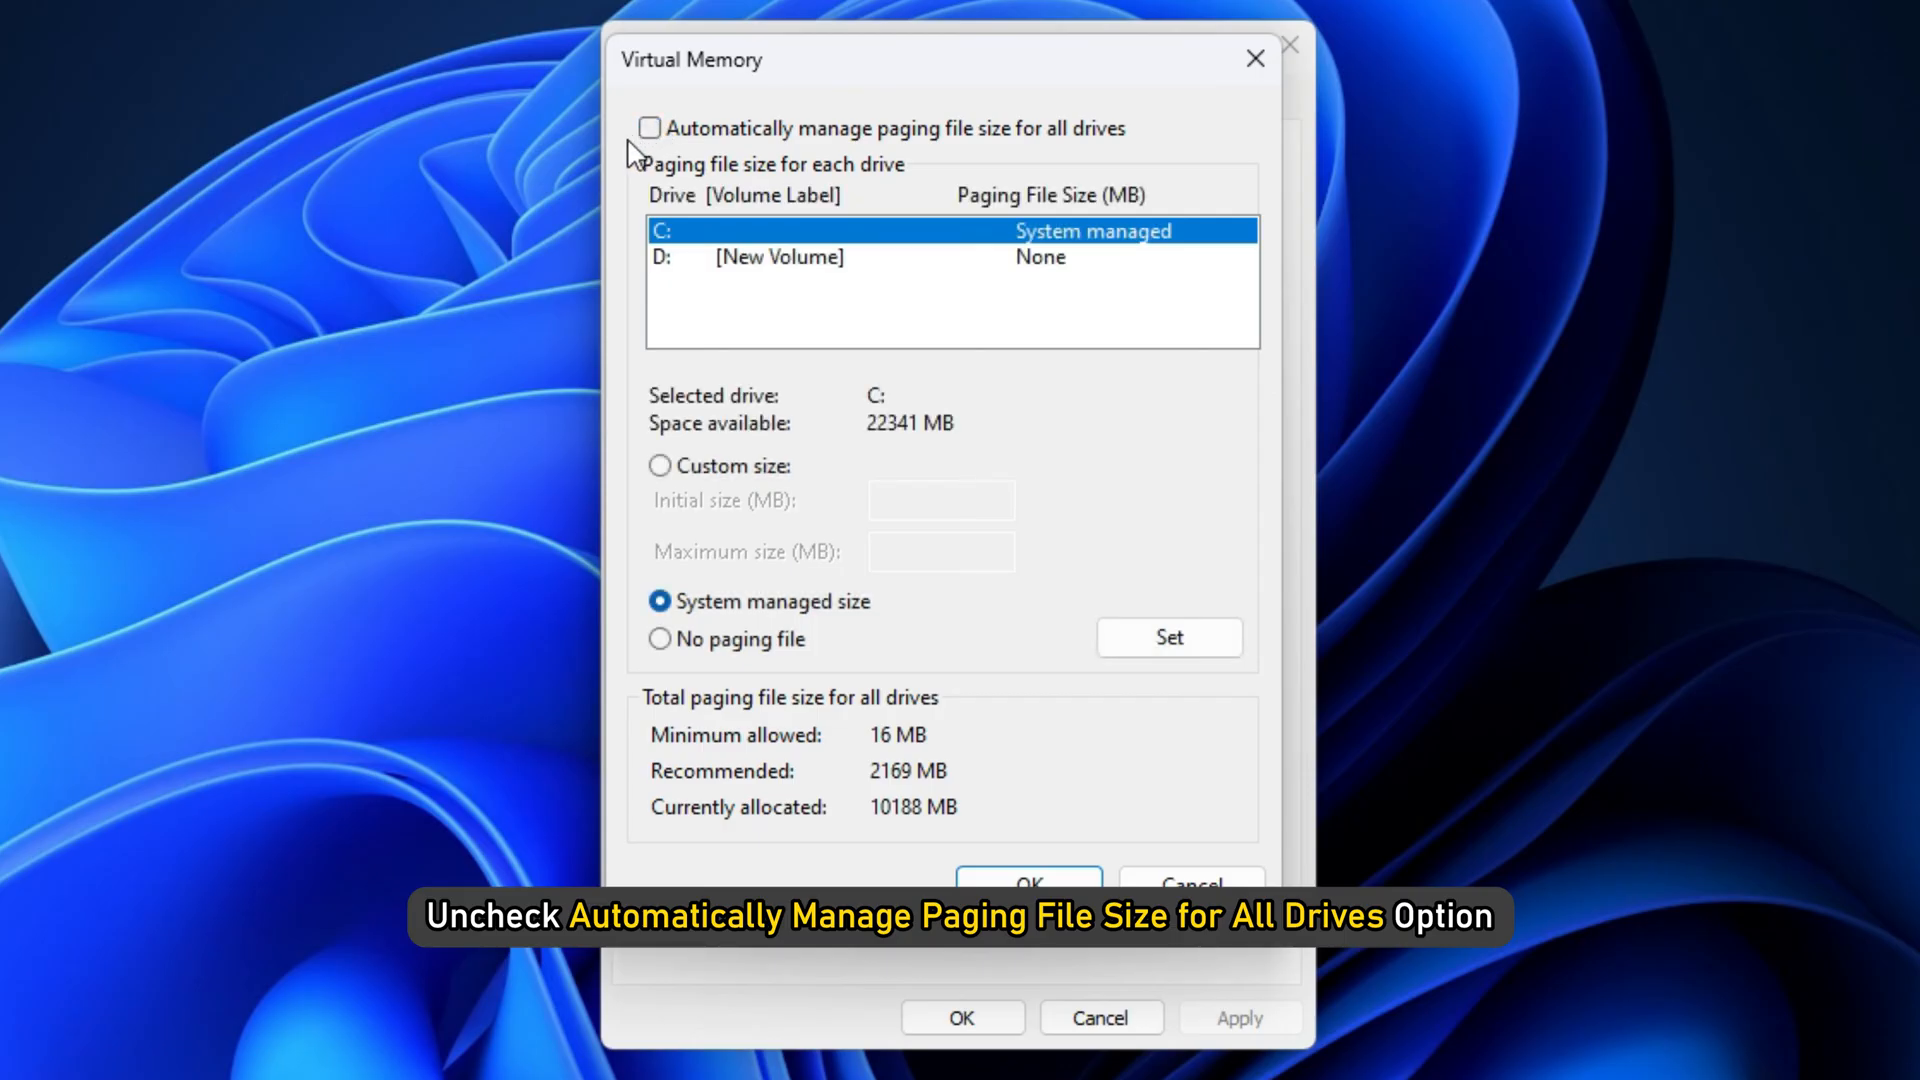
pyautogui.moveTo(766, 238)
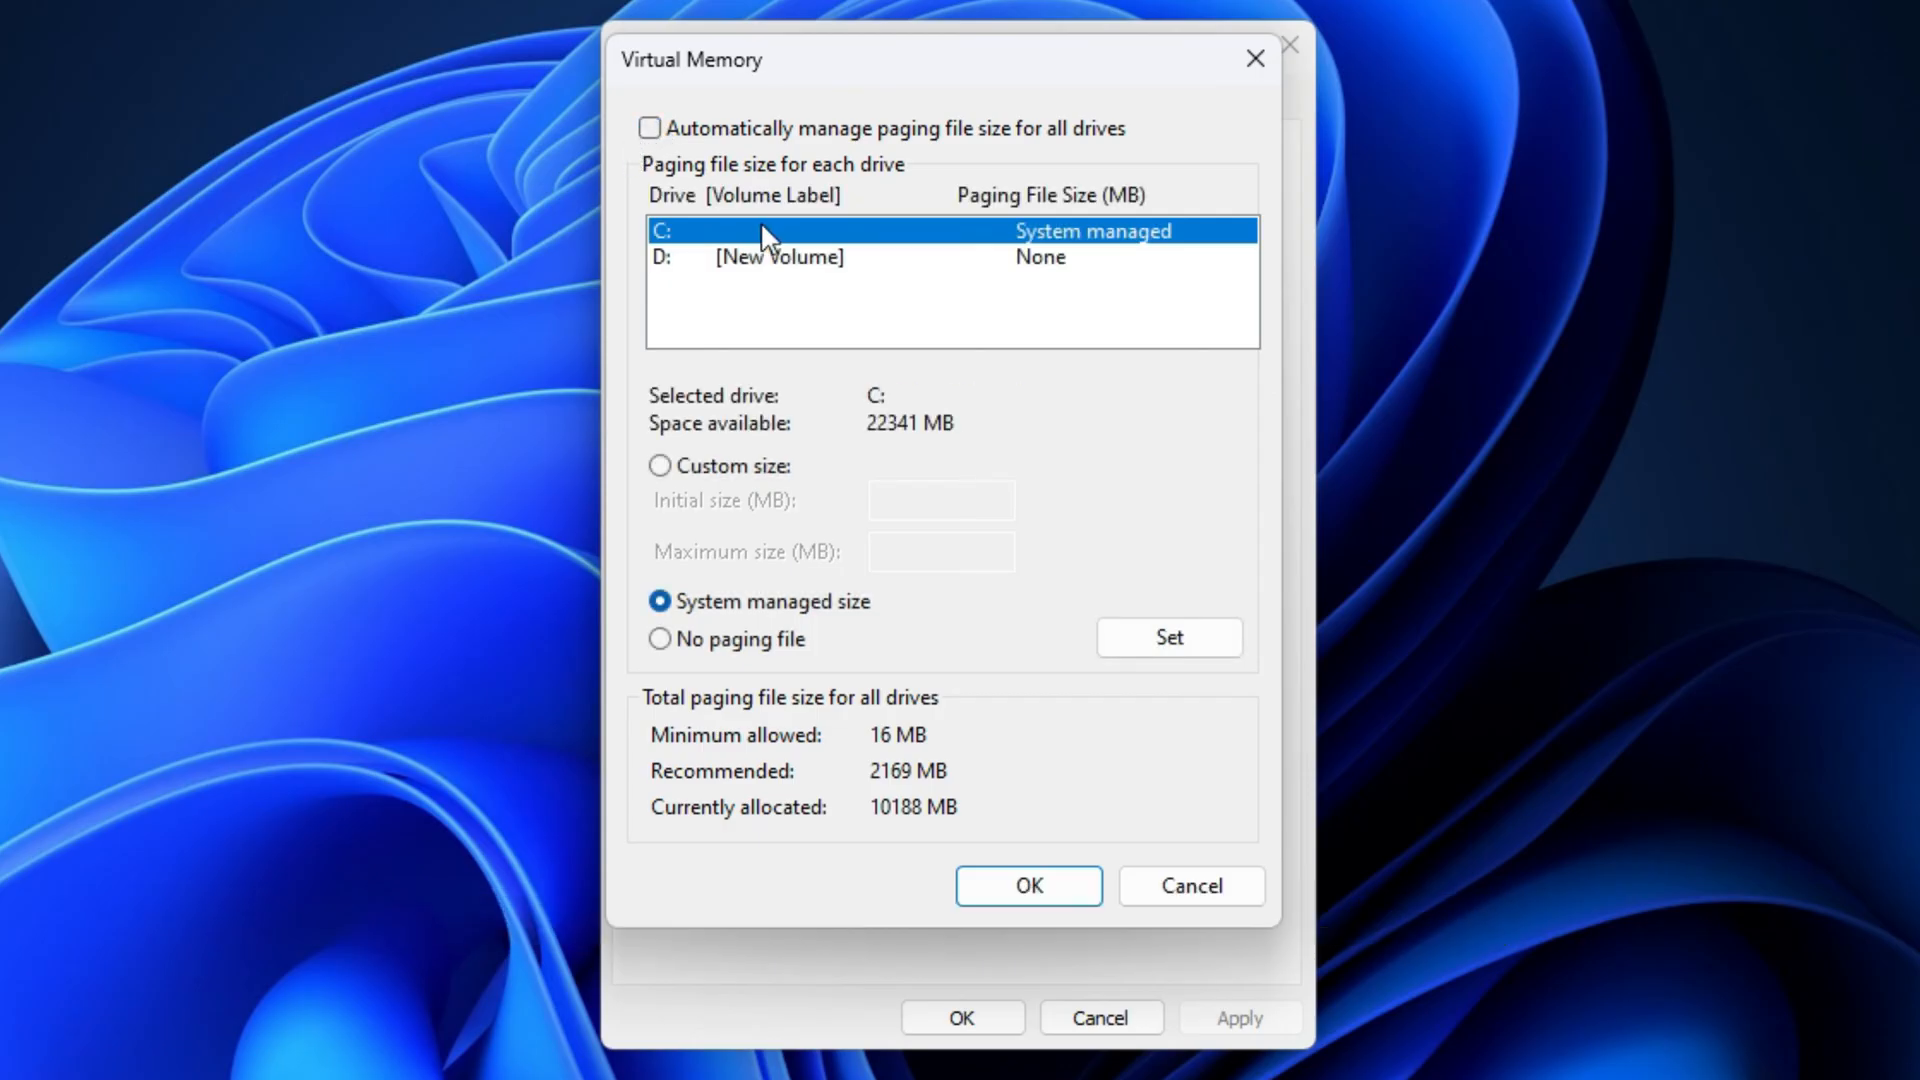
pyautogui.click(778, 258)
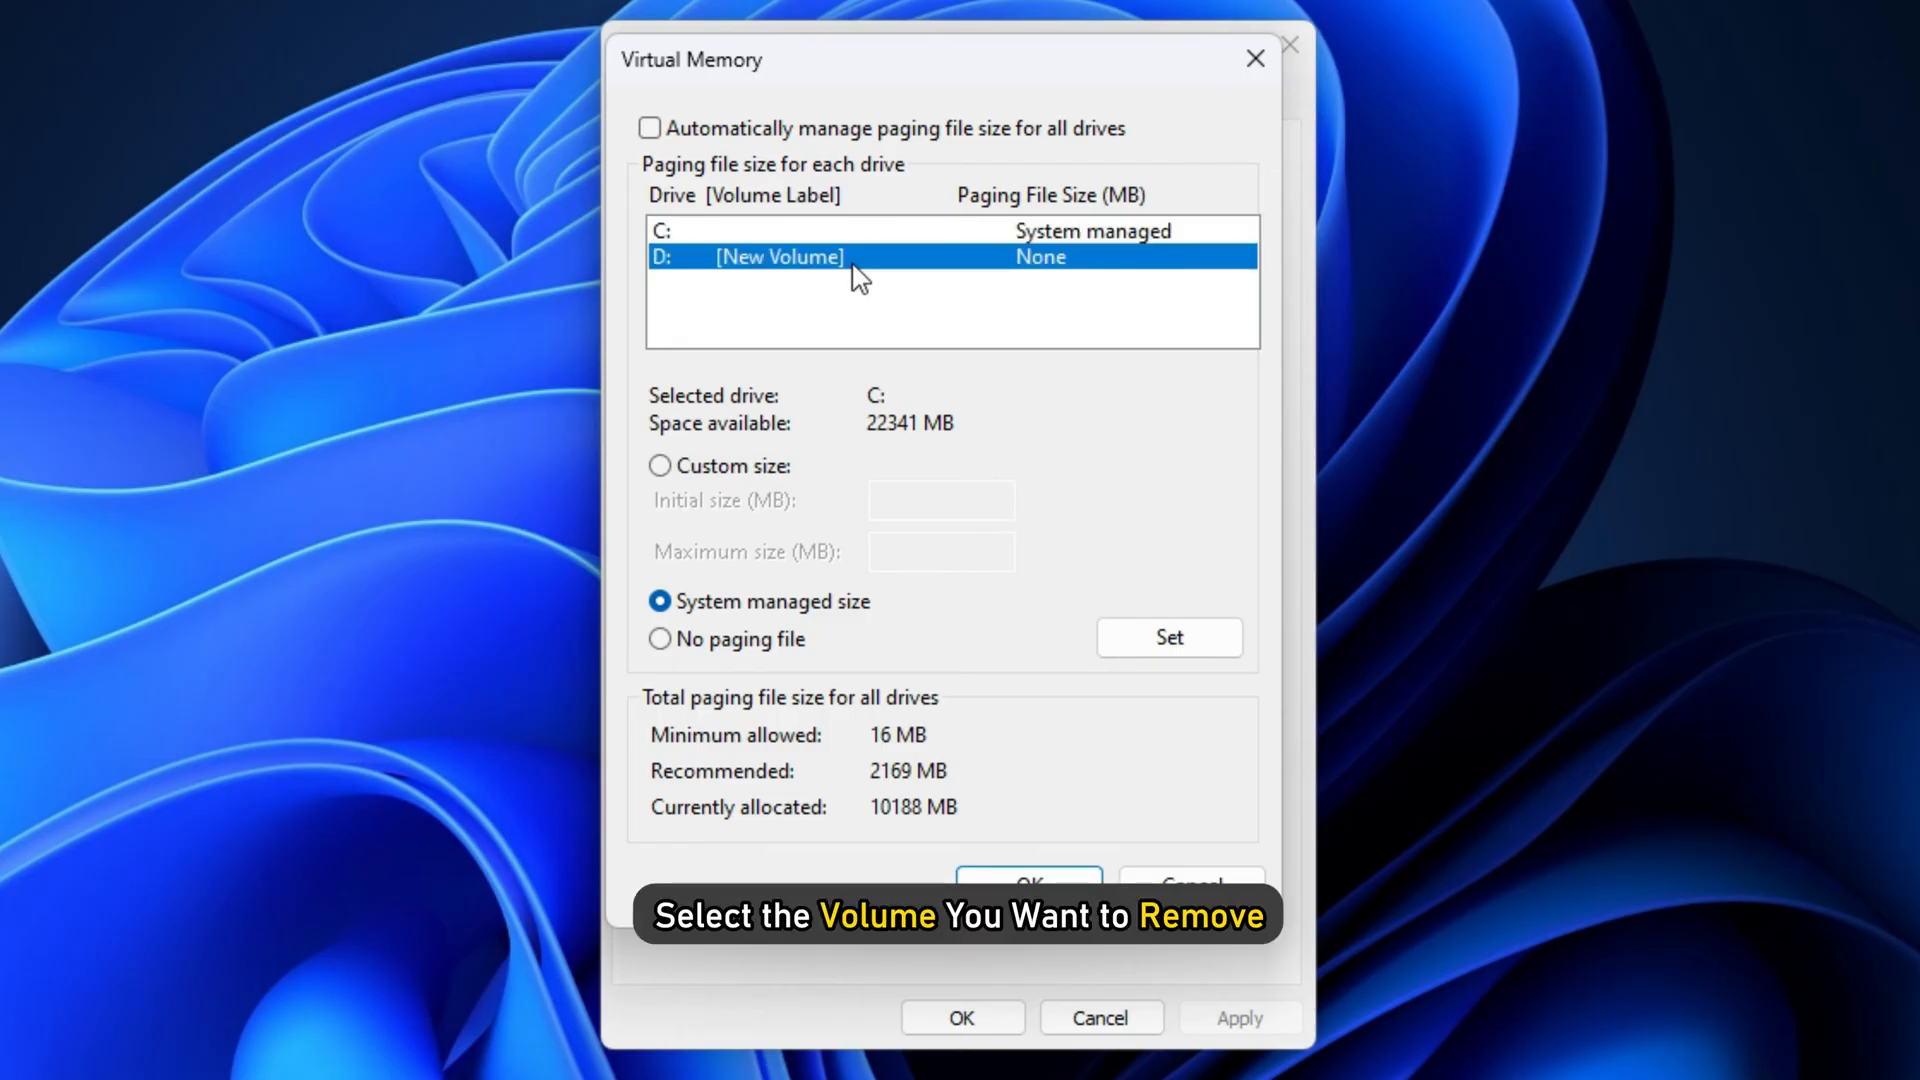
pyautogui.click(658, 638)
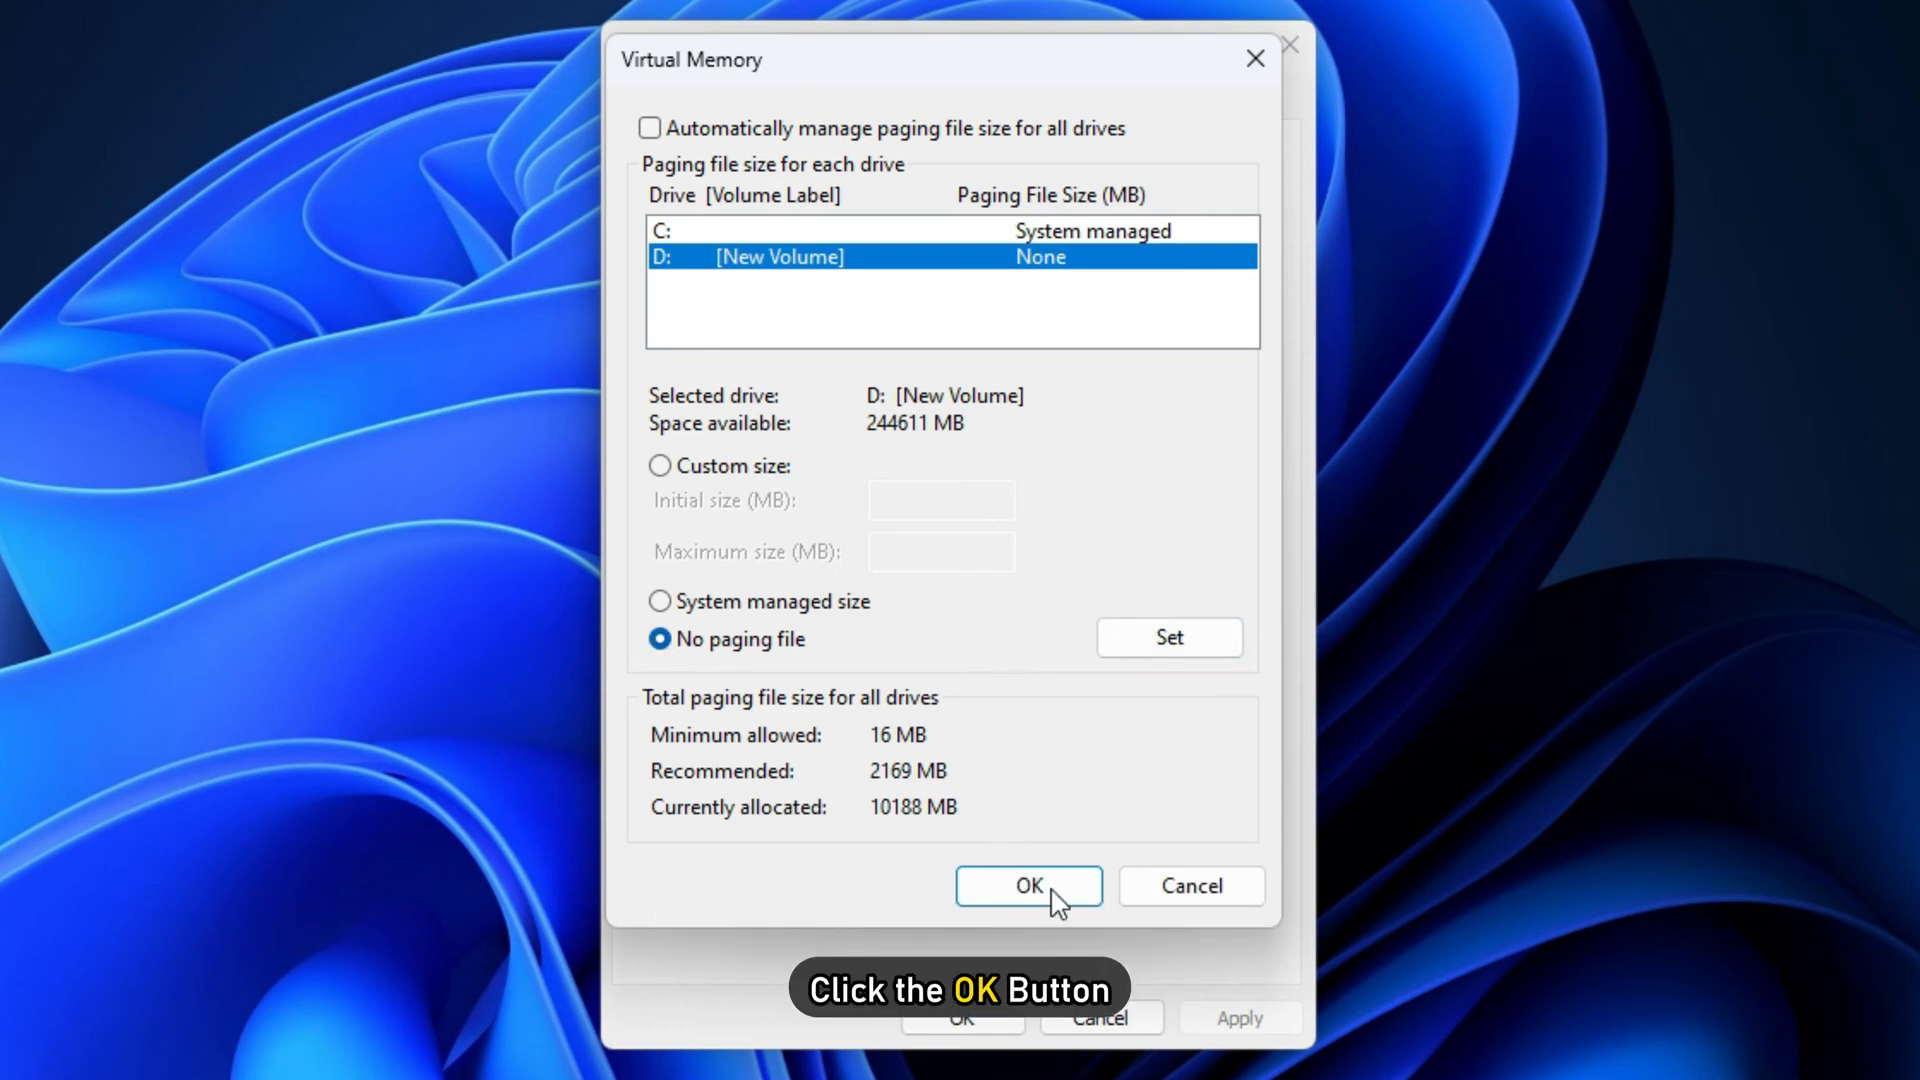
pyautogui.click(1027, 886)
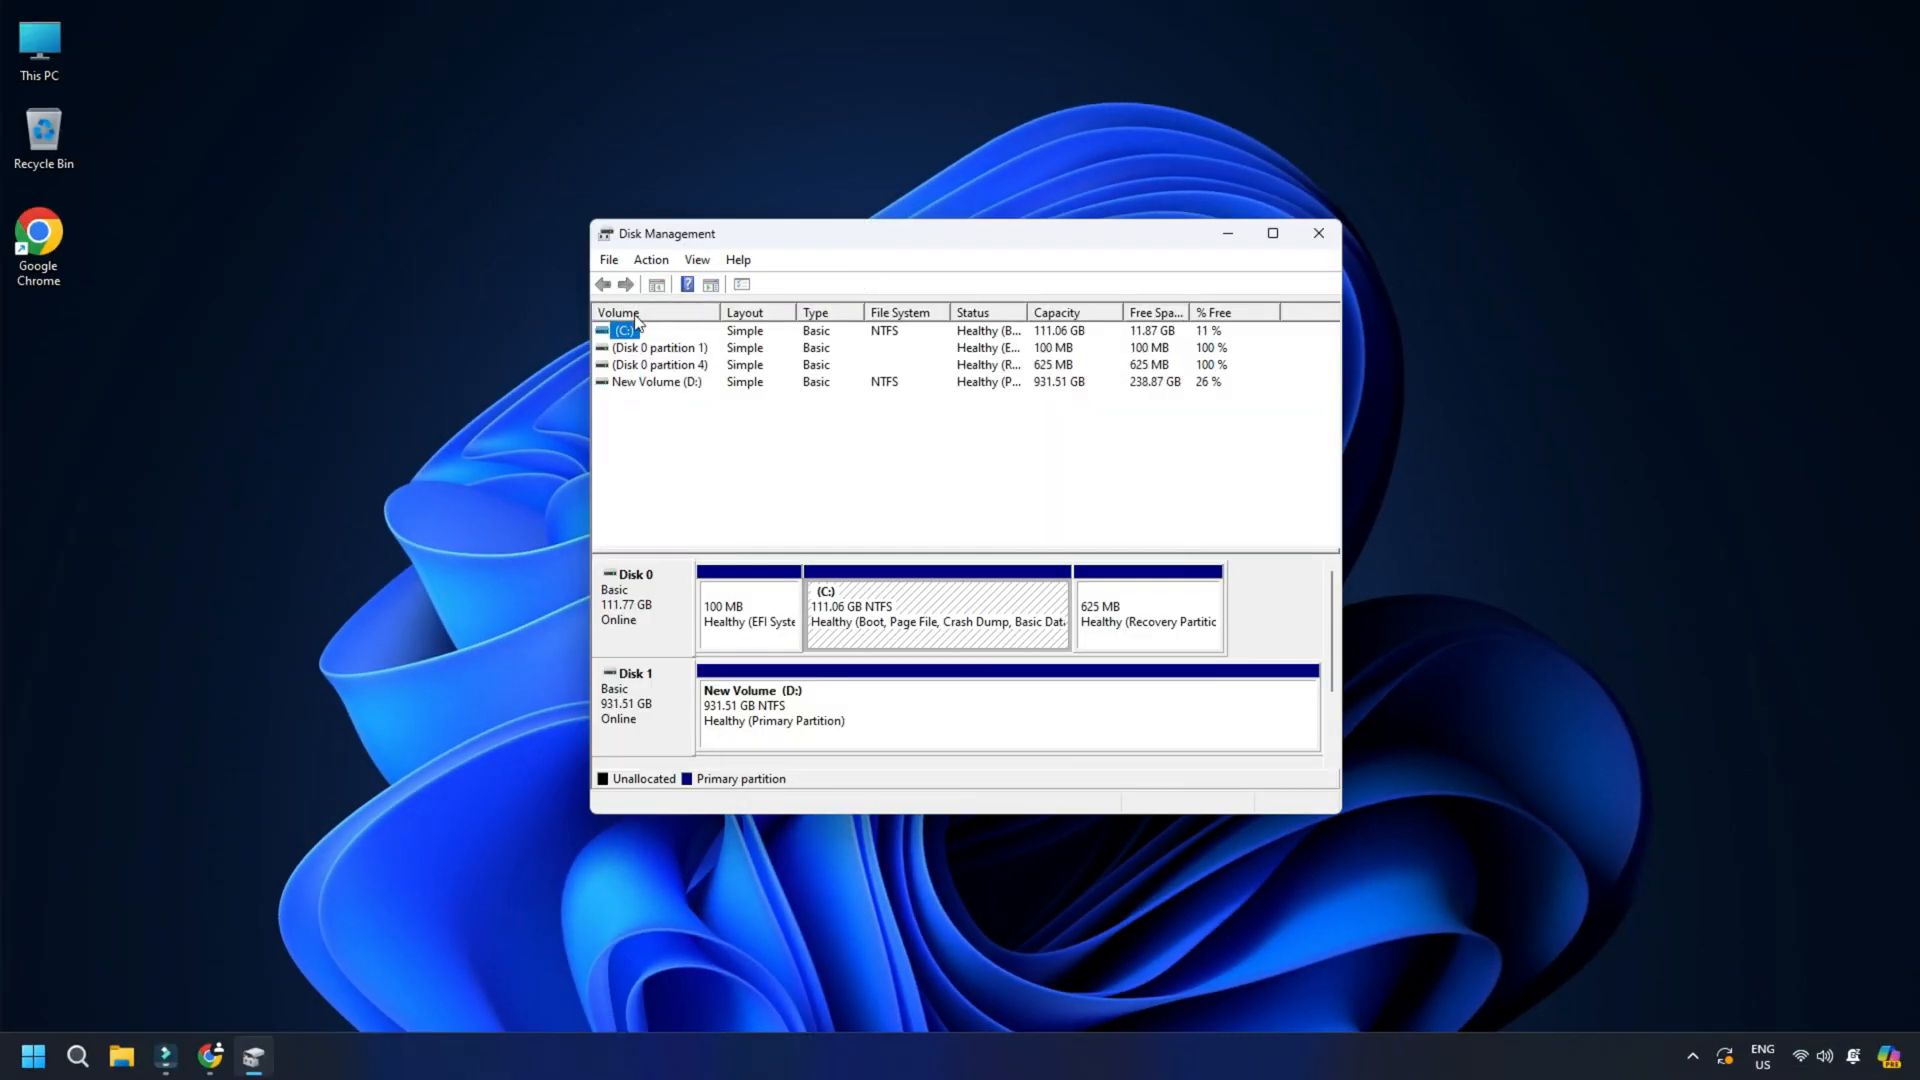
# Inspect the C: volume and the 100 MB partition on Disk 0
pyautogui.click(661, 346)
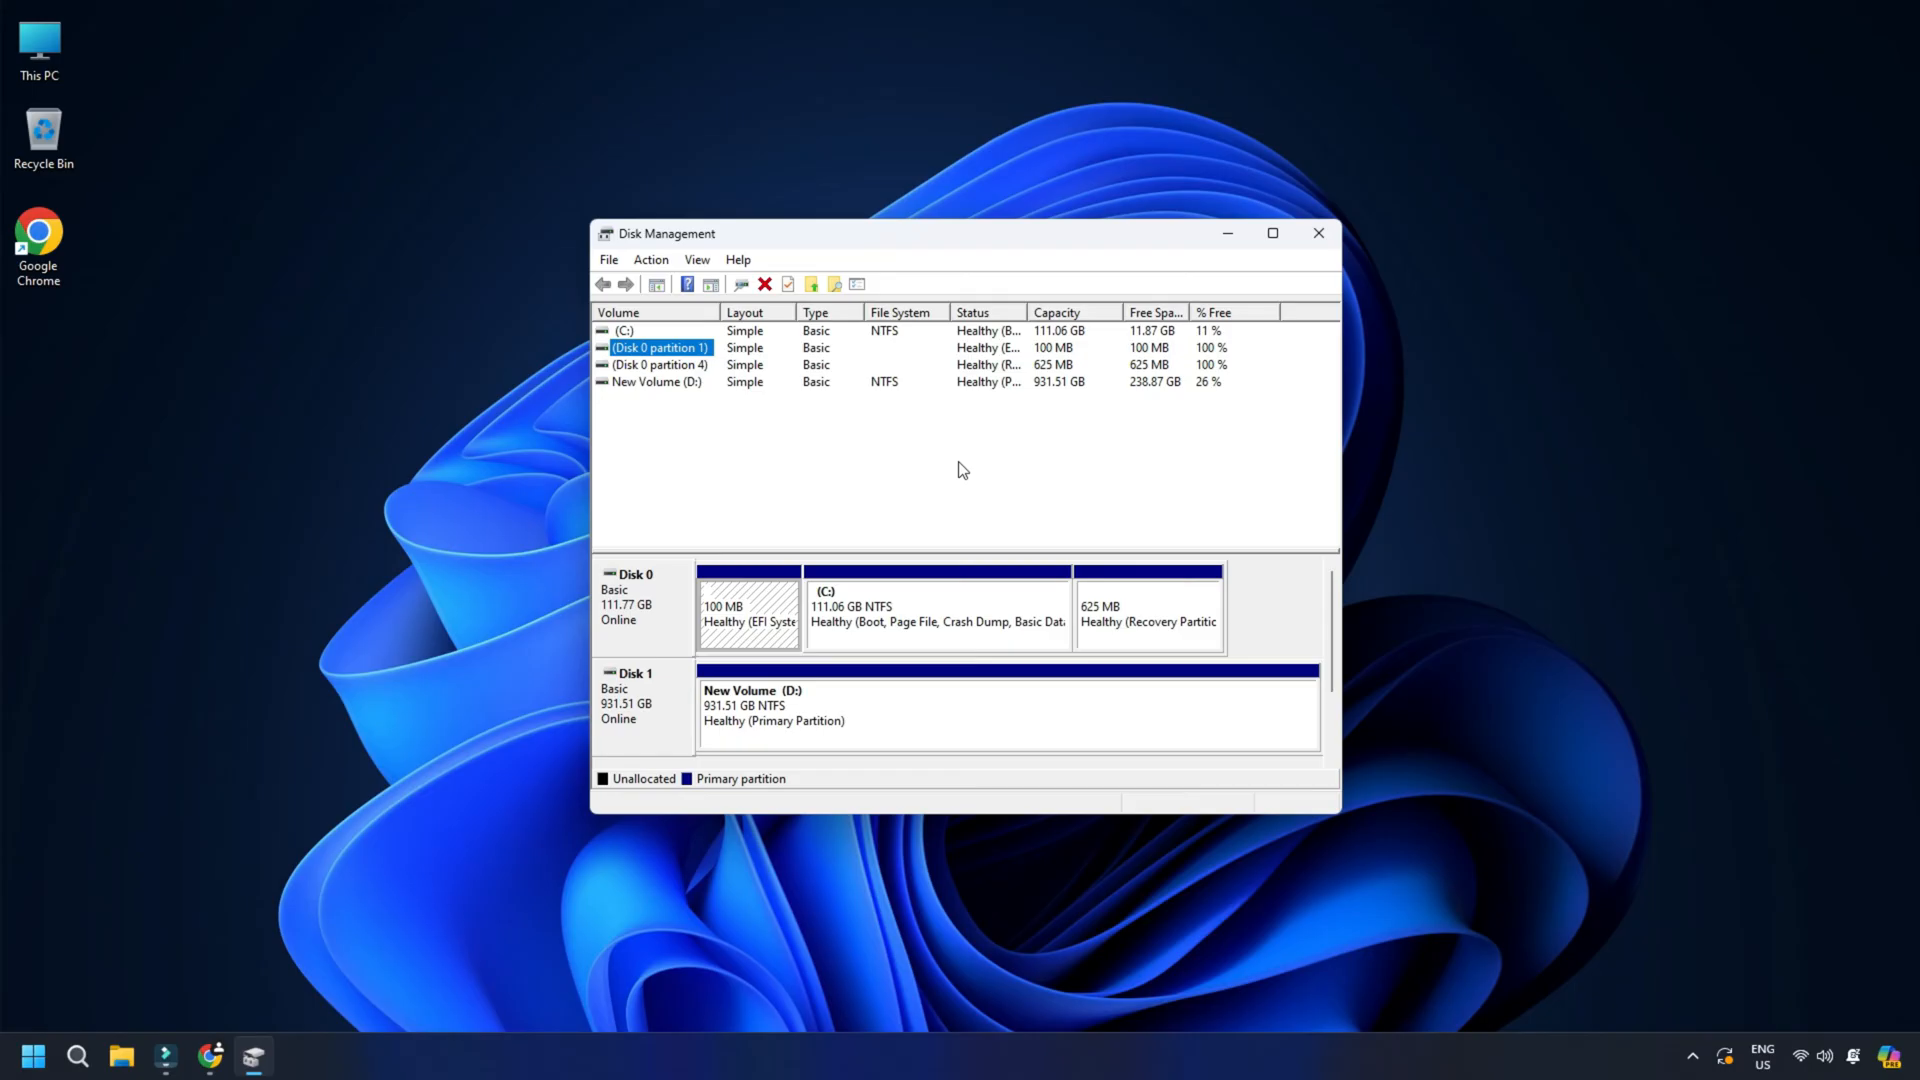
pyautogui.click(1318, 232)
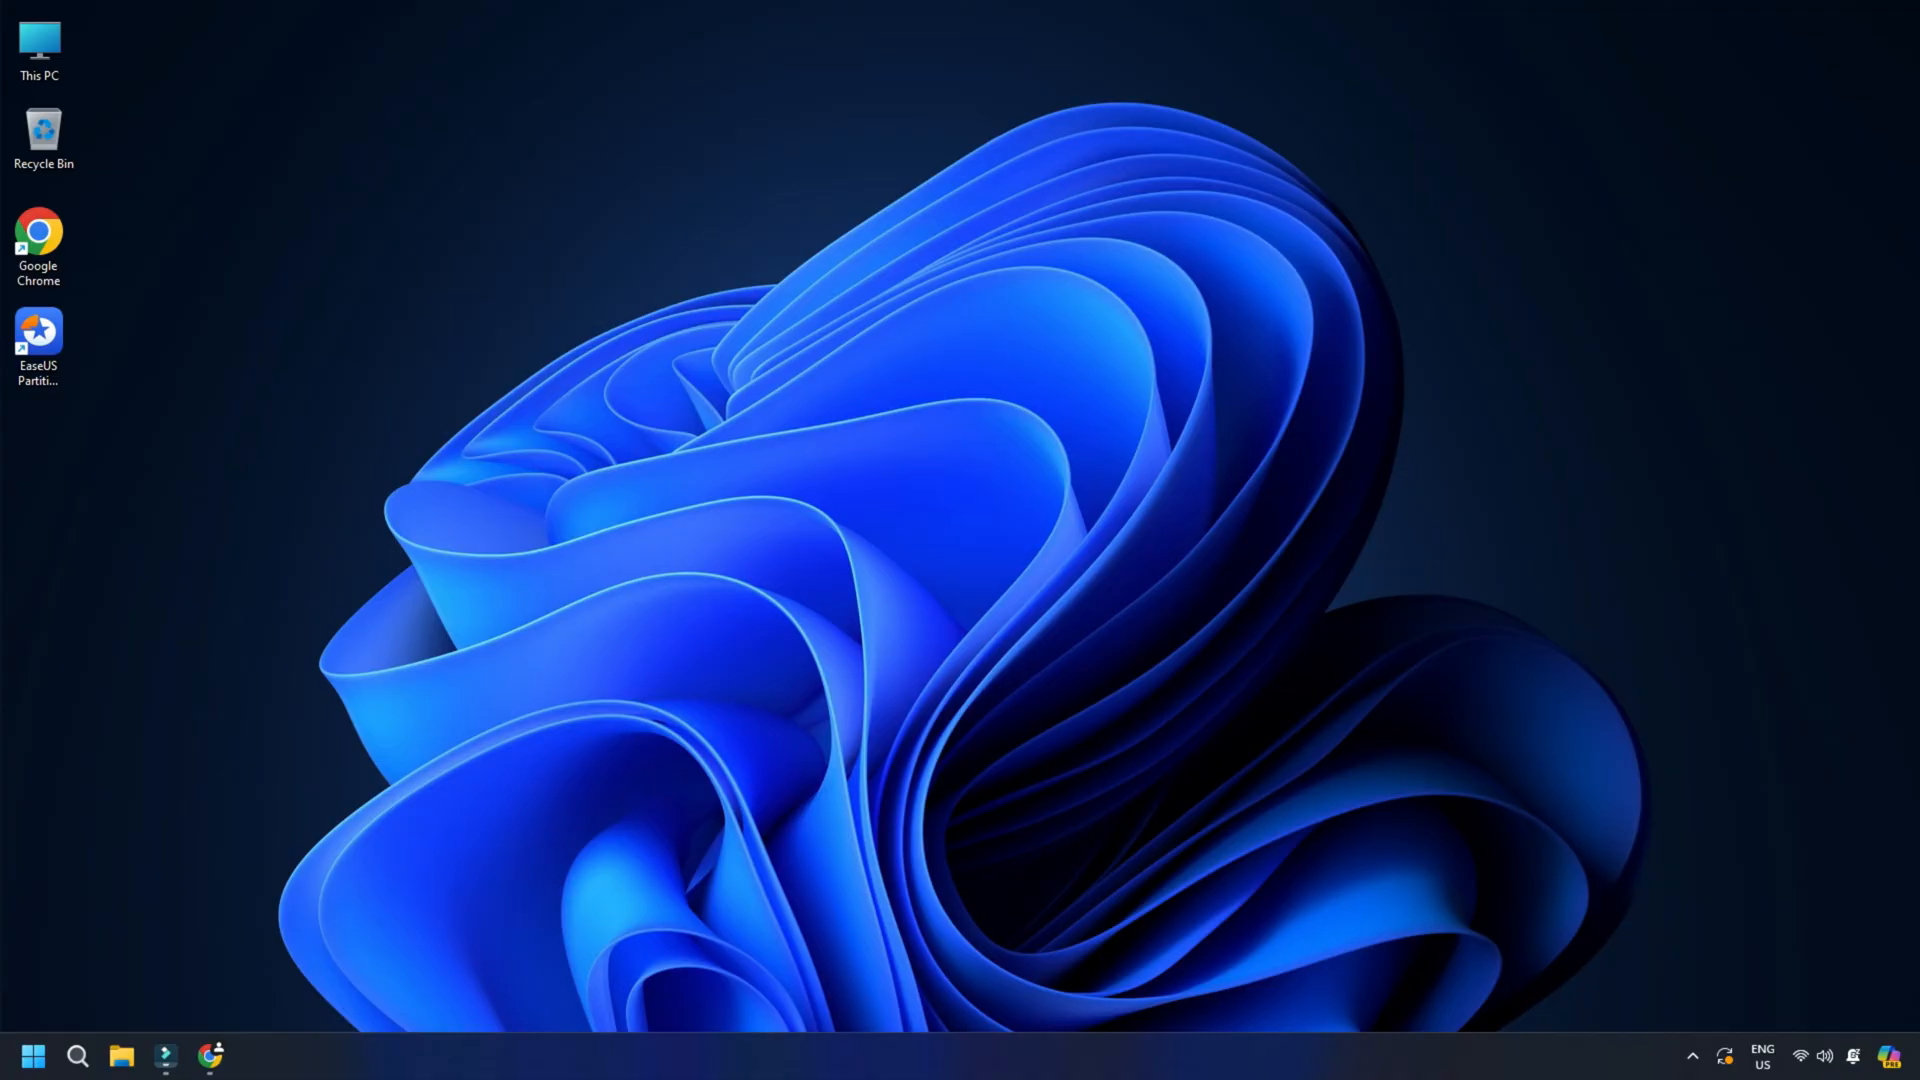
# View the EaseUS Partition Master review in Chrome, then launch EaseUS Partition Master
pyautogui.click(252, 1054)
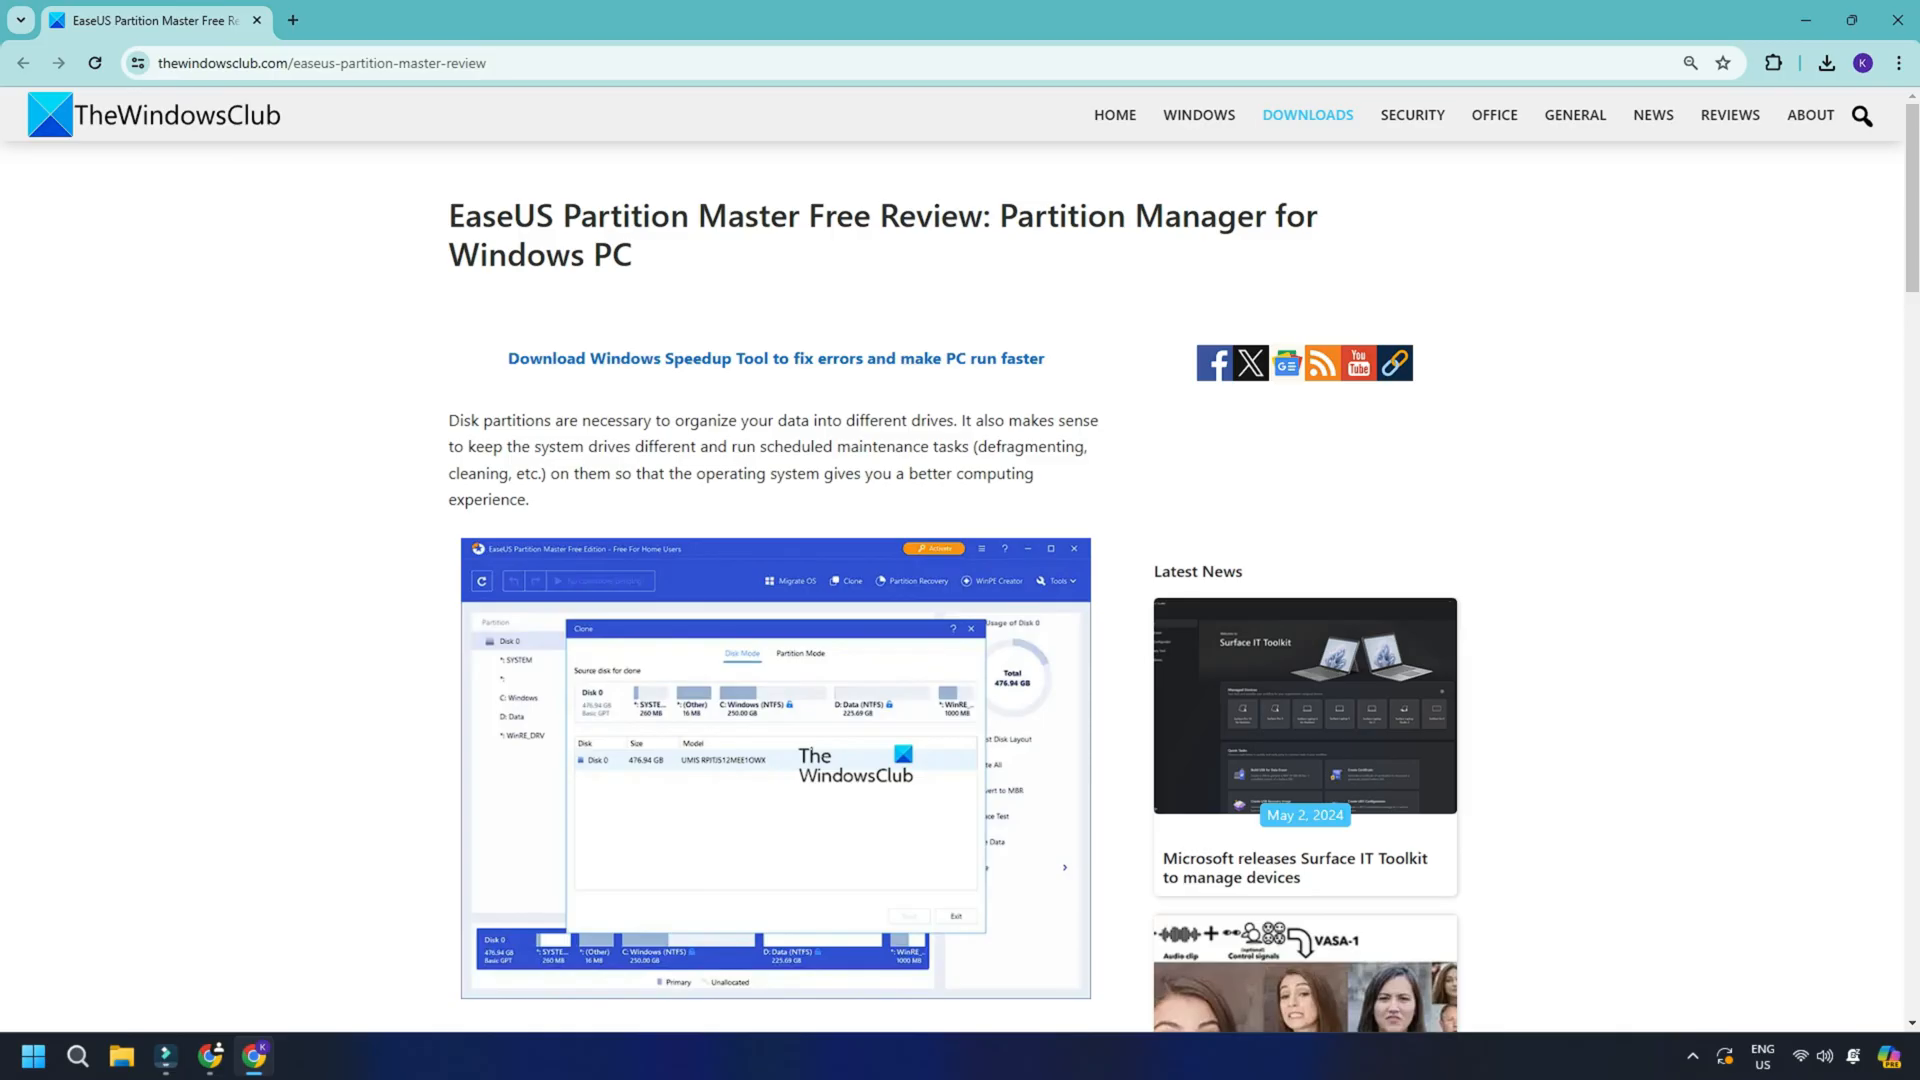
pyautogui.moveTo(1556, 528)
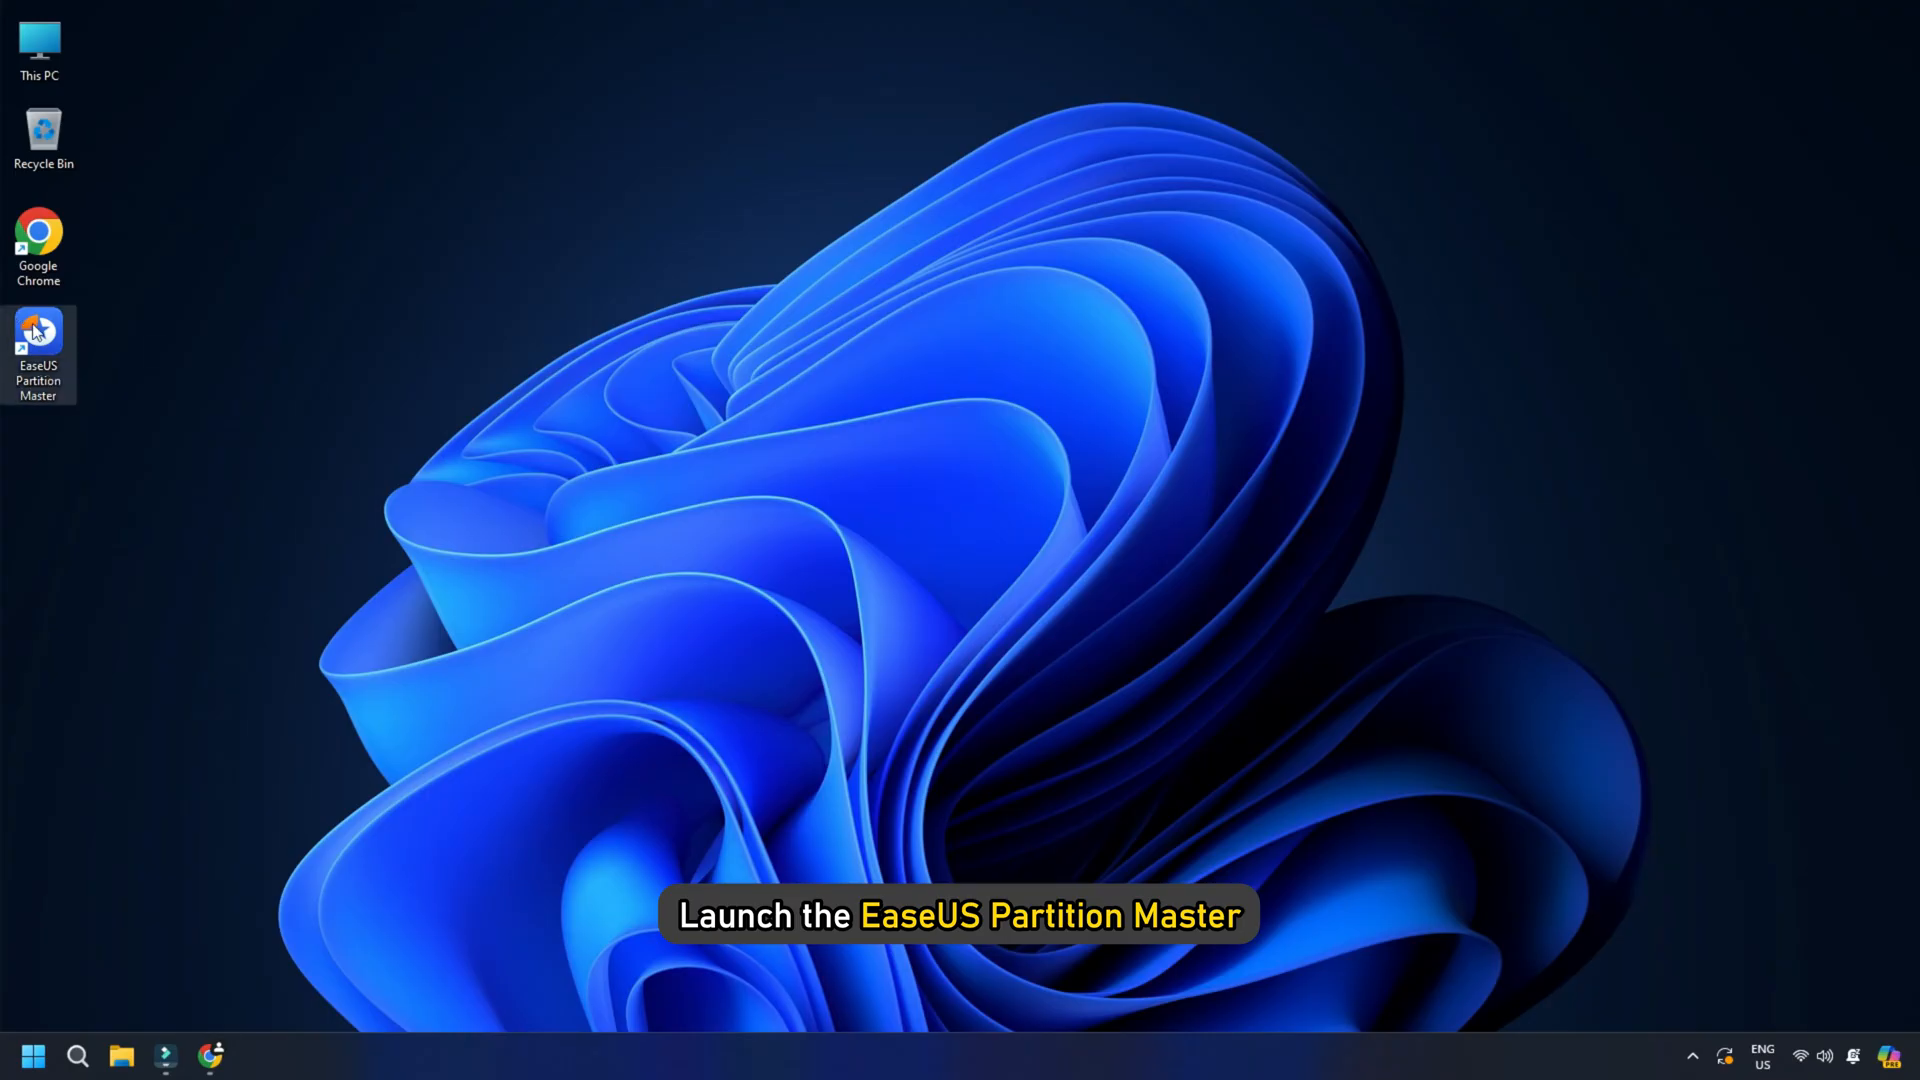
pyautogui.doubleClick(38, 334)
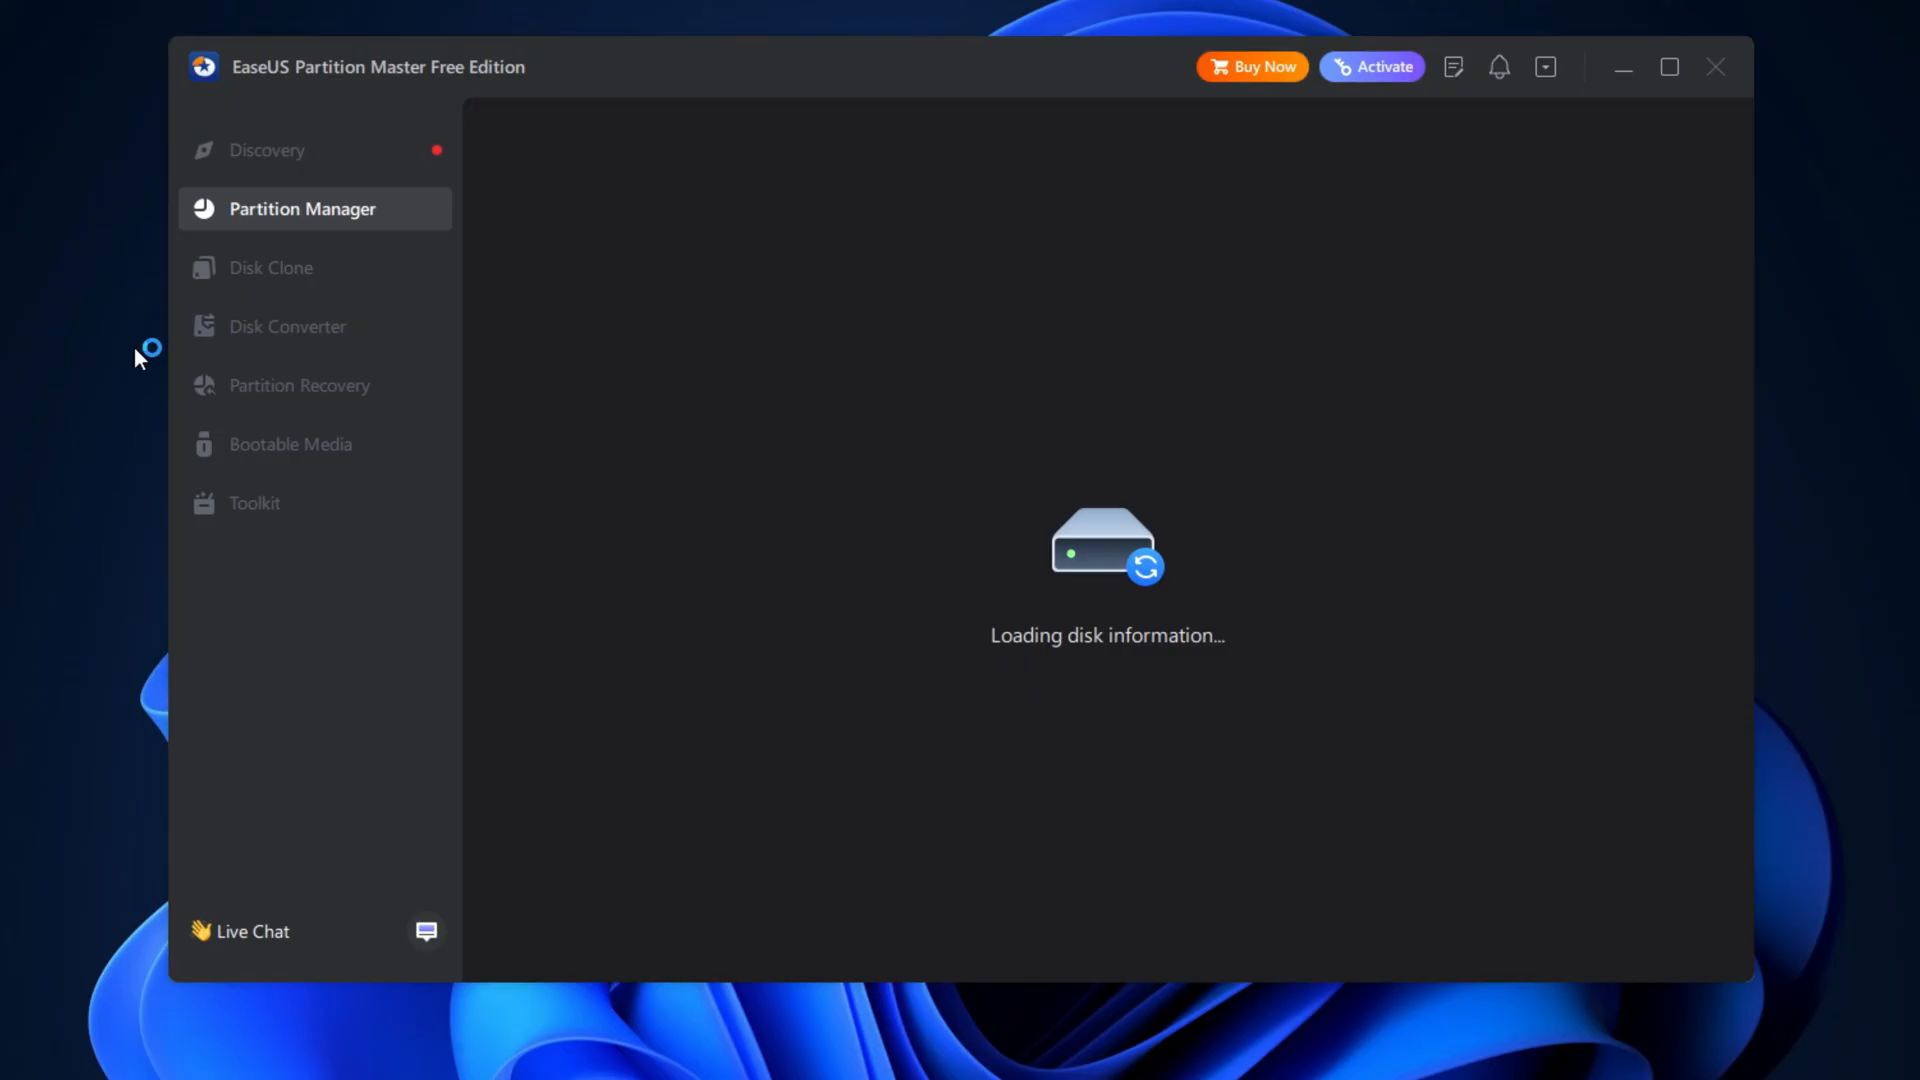